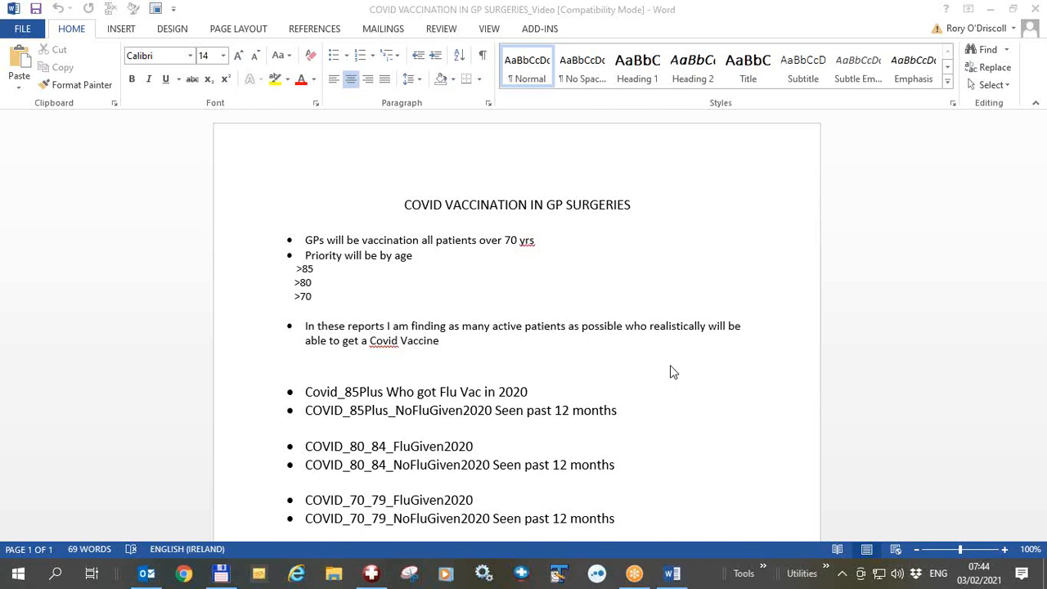
pyautogui.moveTo(504, 296)
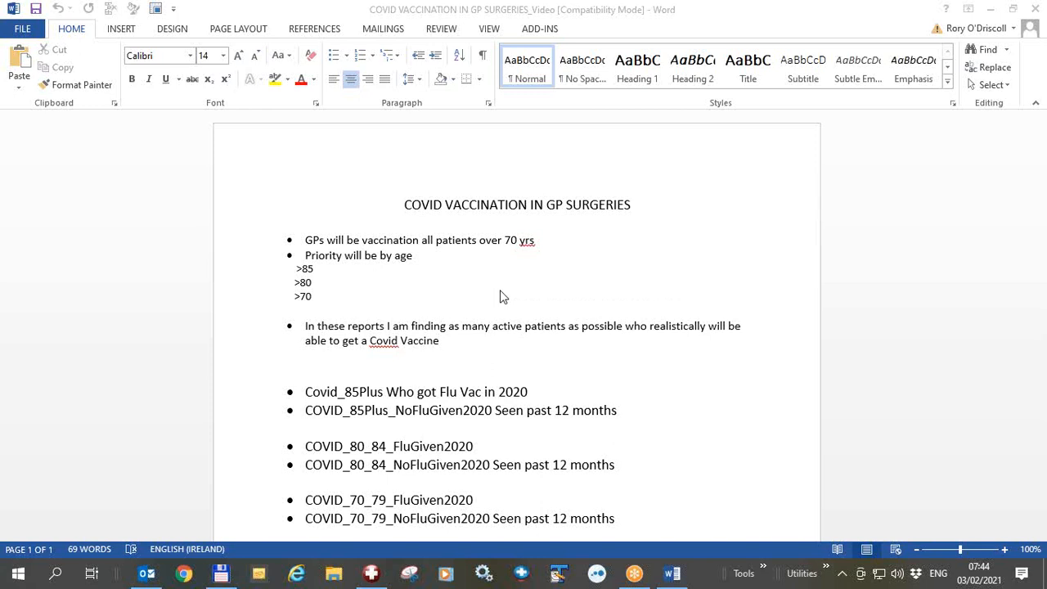
pyautogui.moveTo(481, 291)
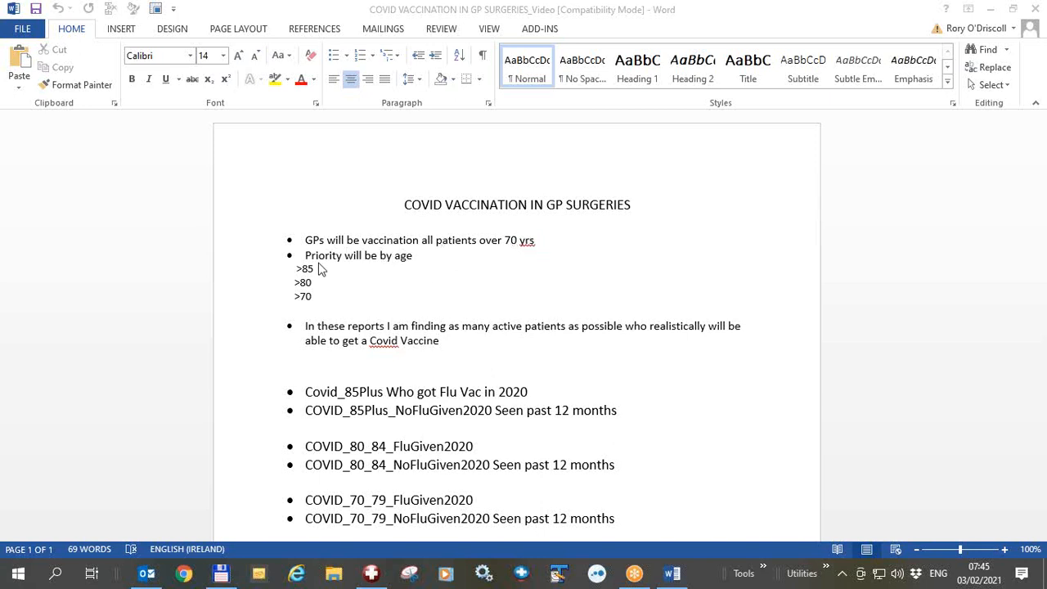
pyautogui.moveTo(310, 291)
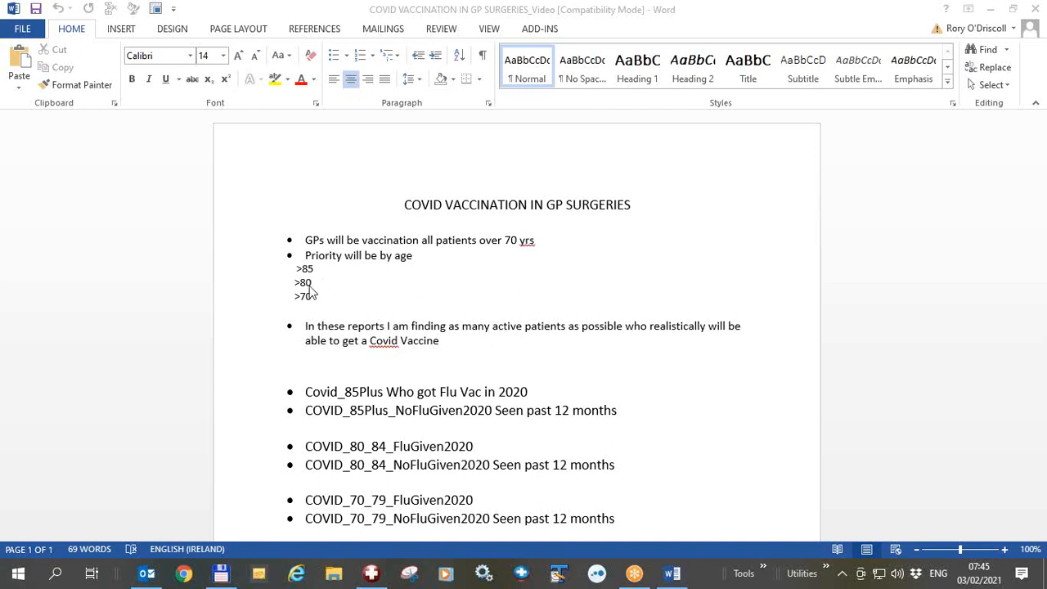
pyautogui.moveTo(309, 319)
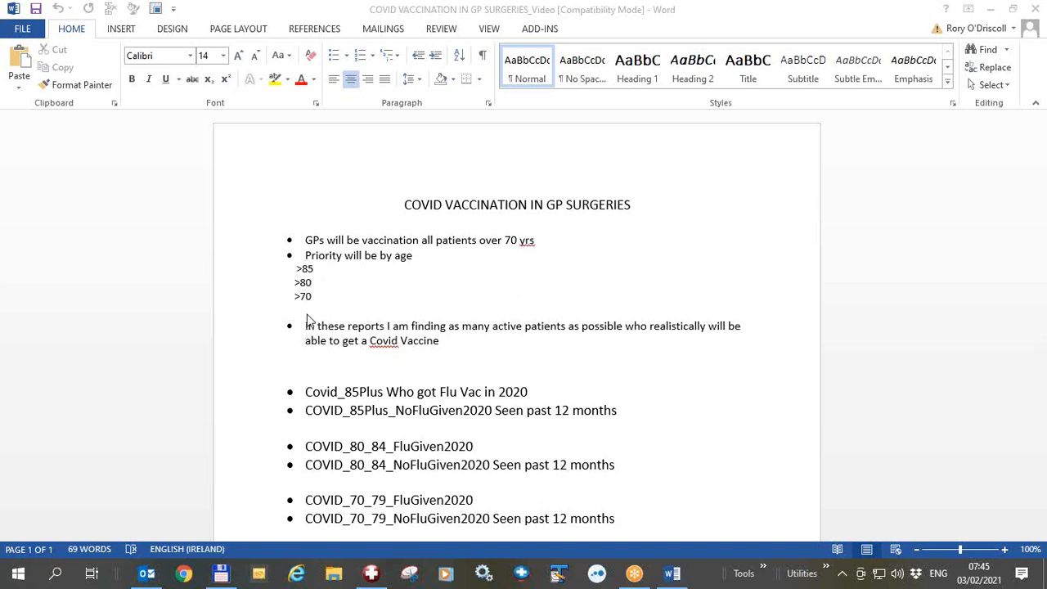
pyautogui.moveTo(340, 367)
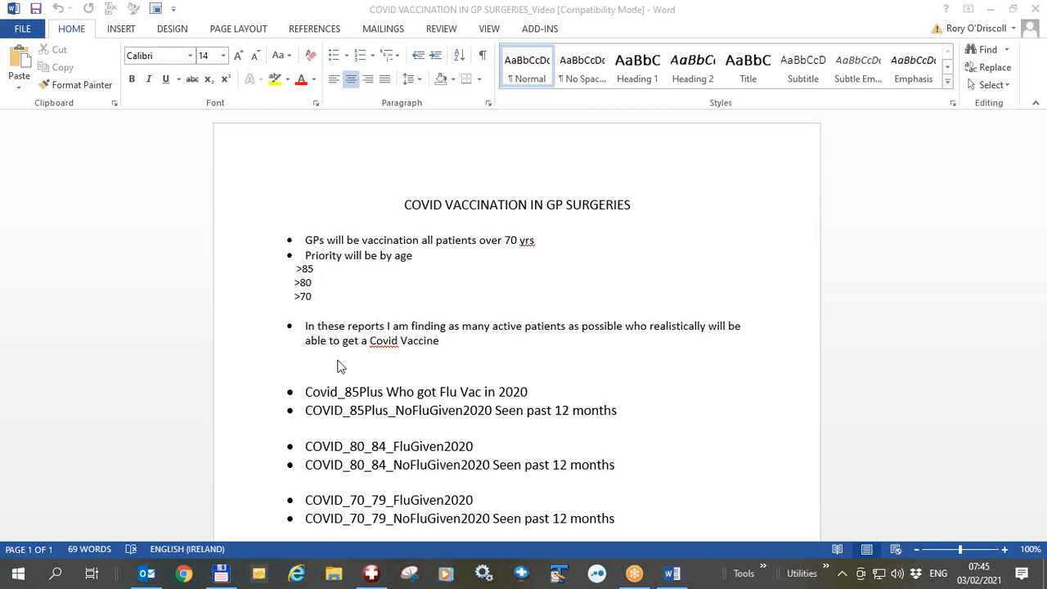
# Show the Database Analyses list with the User group collapsed and HEALTH one group expanded
pyautogui.scroll(-3)
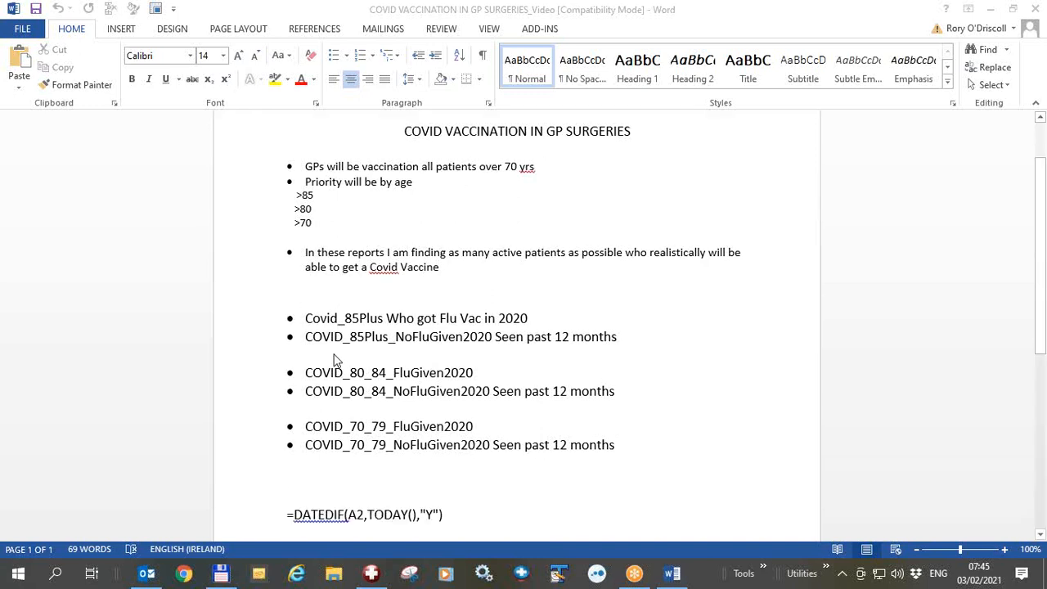
pyautogui.moveTo(319, 339)
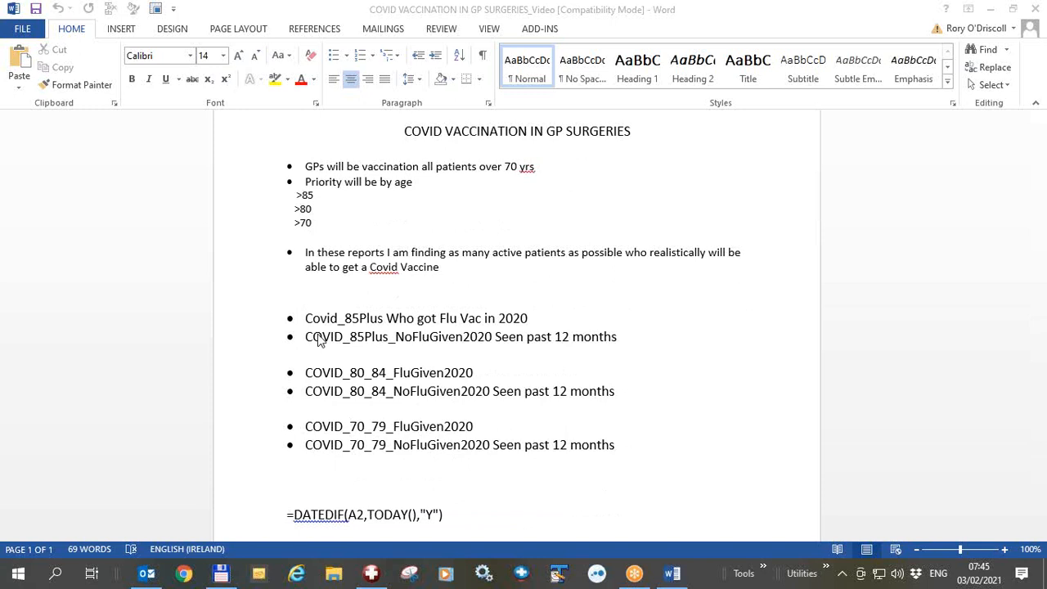
pyautogui.moveTo(342, 333)
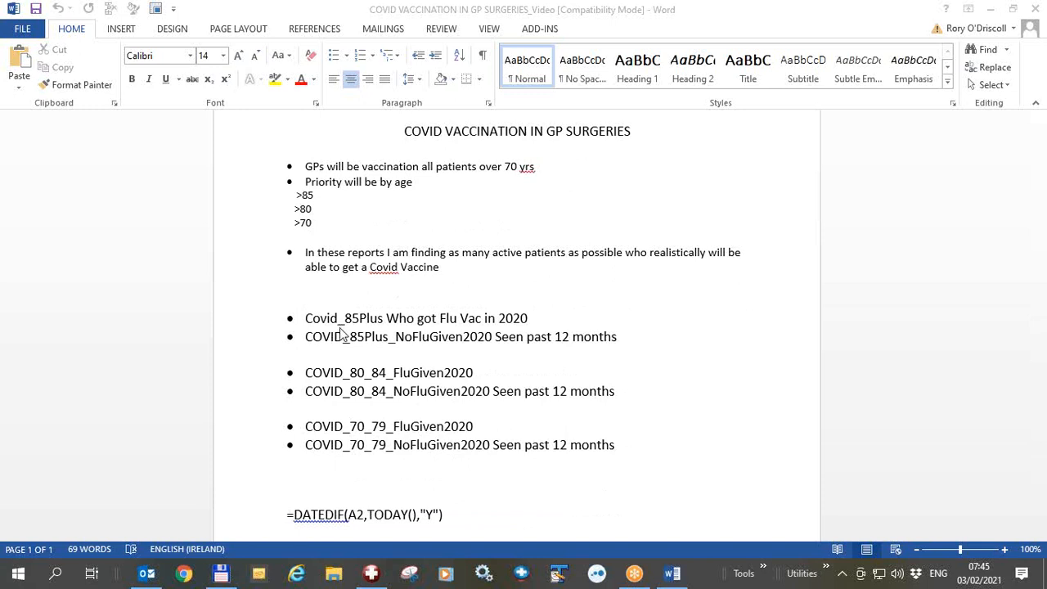
pyautogui.moveTo(356, 327)
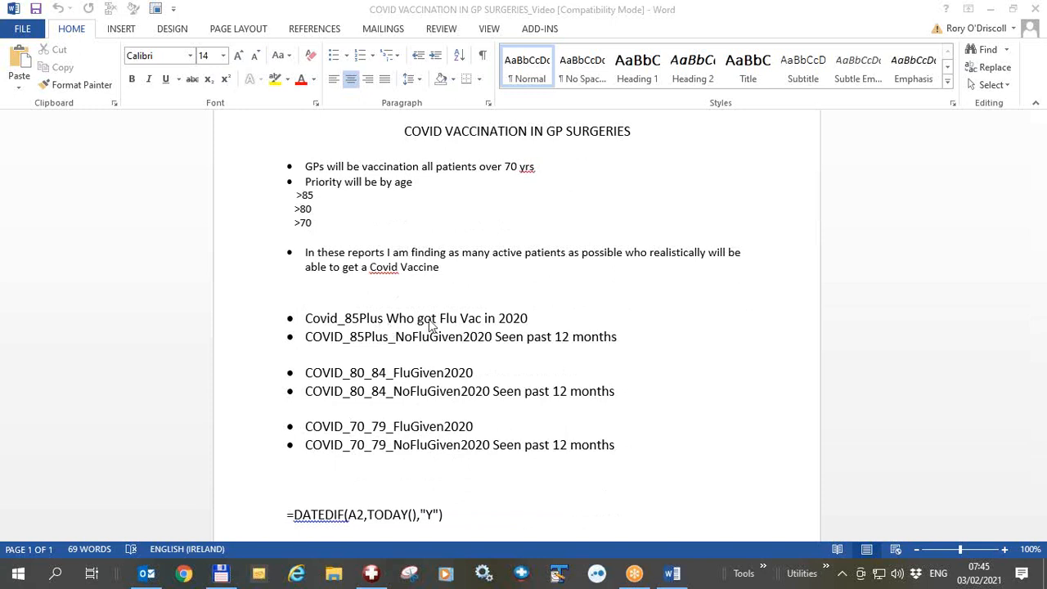
pyautogui.moveTo(451, 327)
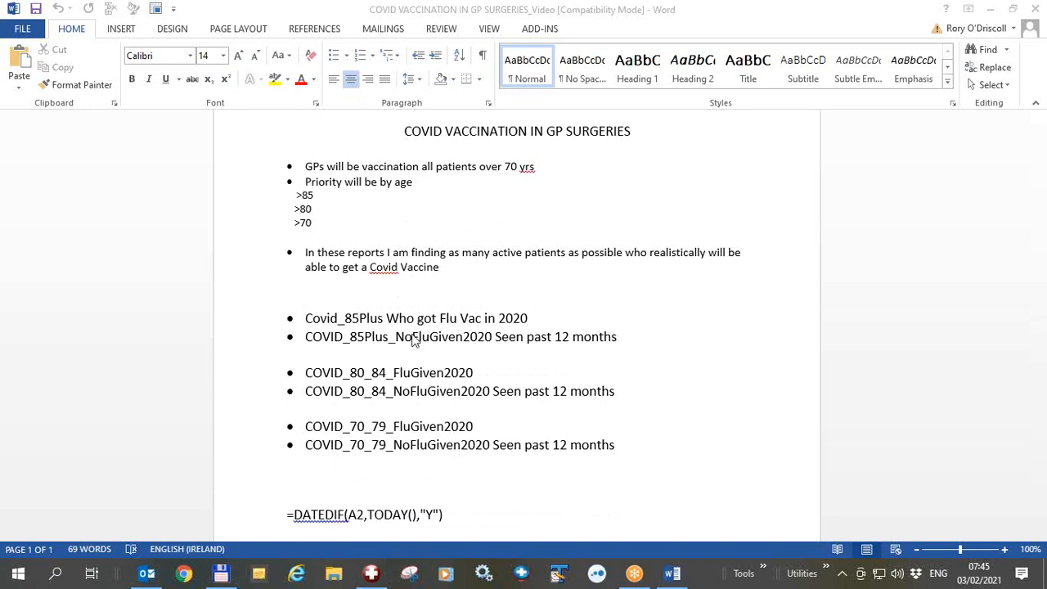
pyautogui.moveTo(360, 347)
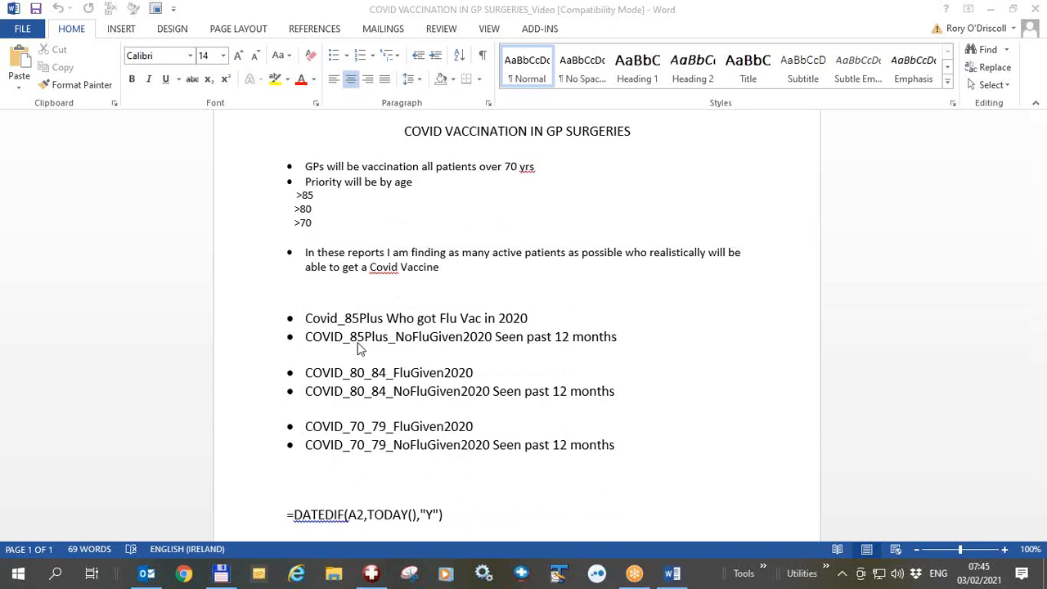
pyautogui.moveTo(536, 343)
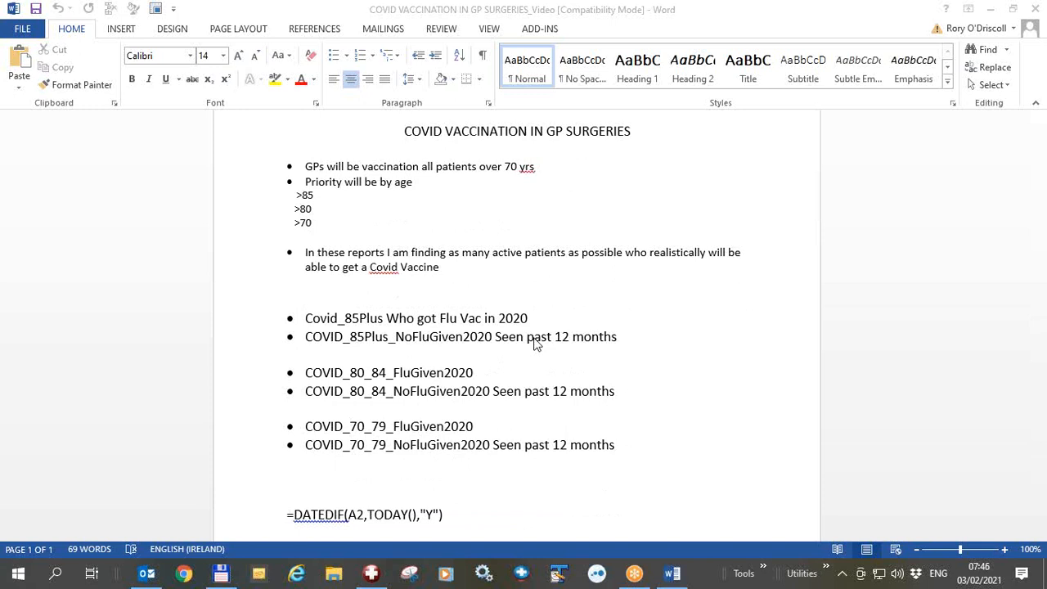
pyautogui.moveTo(579, 352)
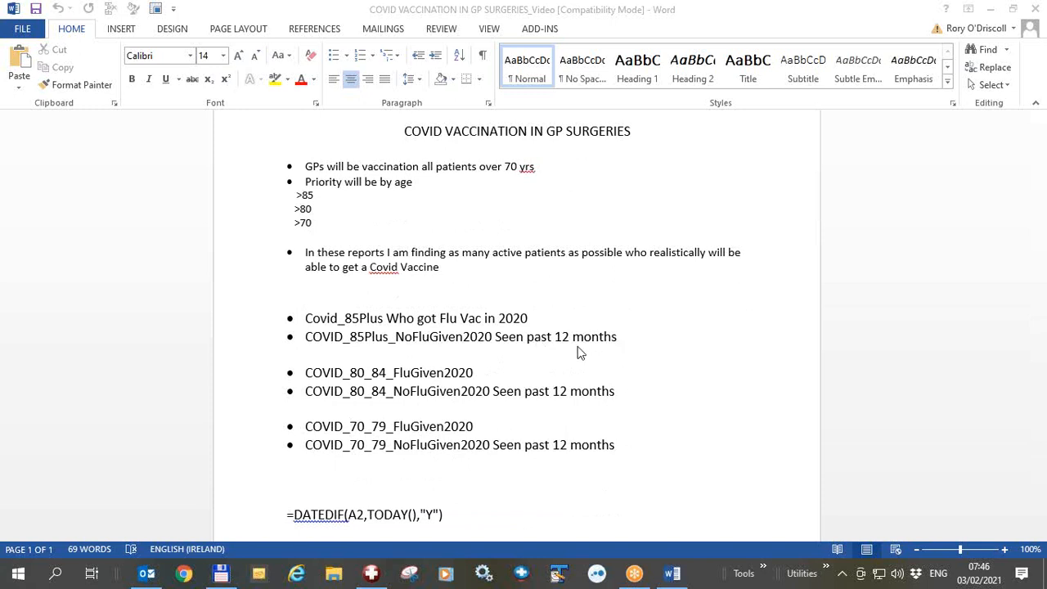
pyautogui.moveTo(530, 344)
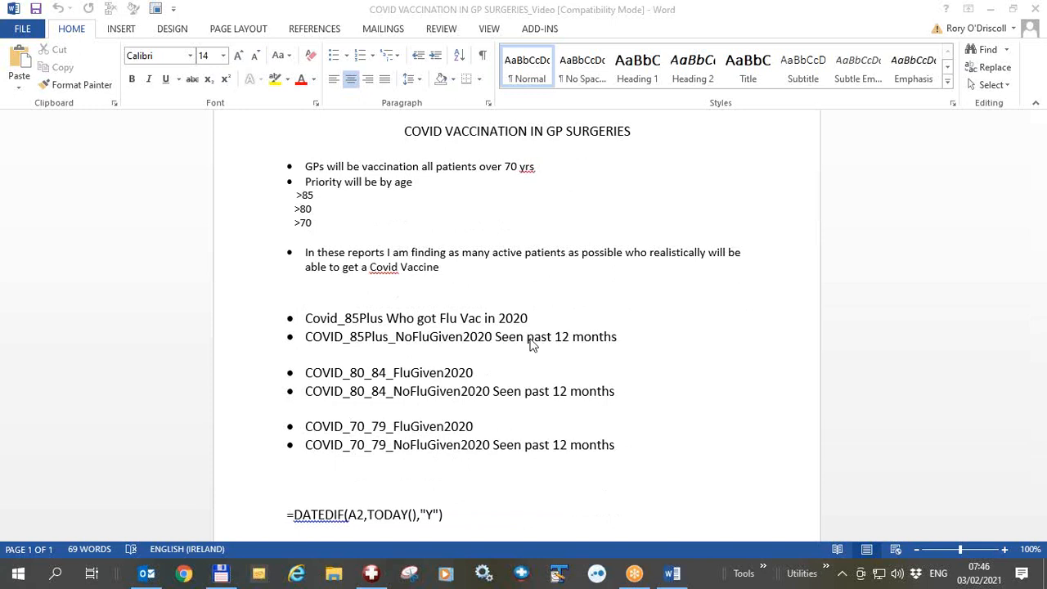
pyautogui.moveTo(546, 344)
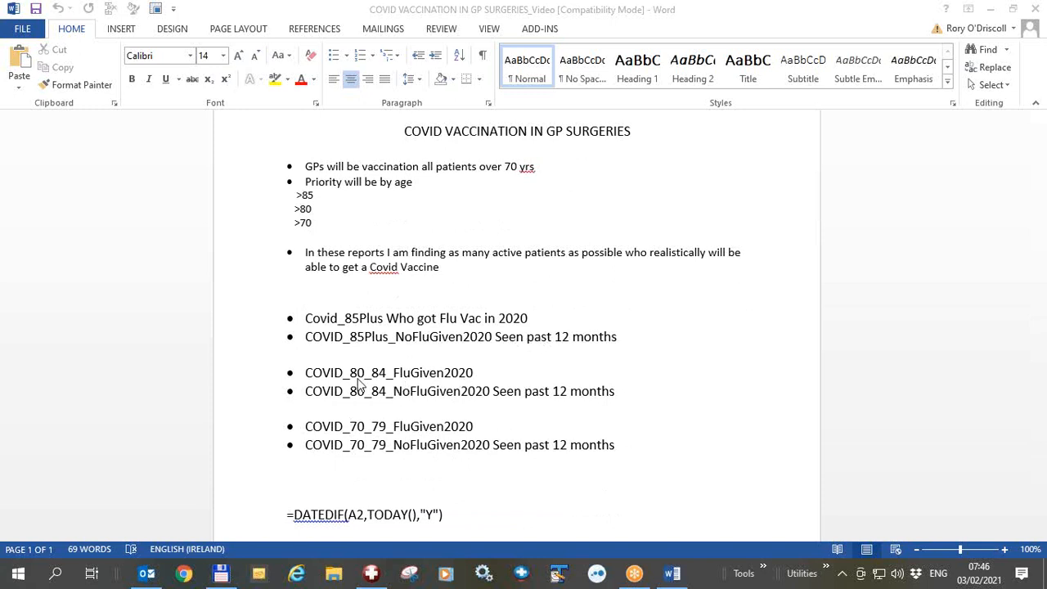
pyautogui.moveTo(363, 401)
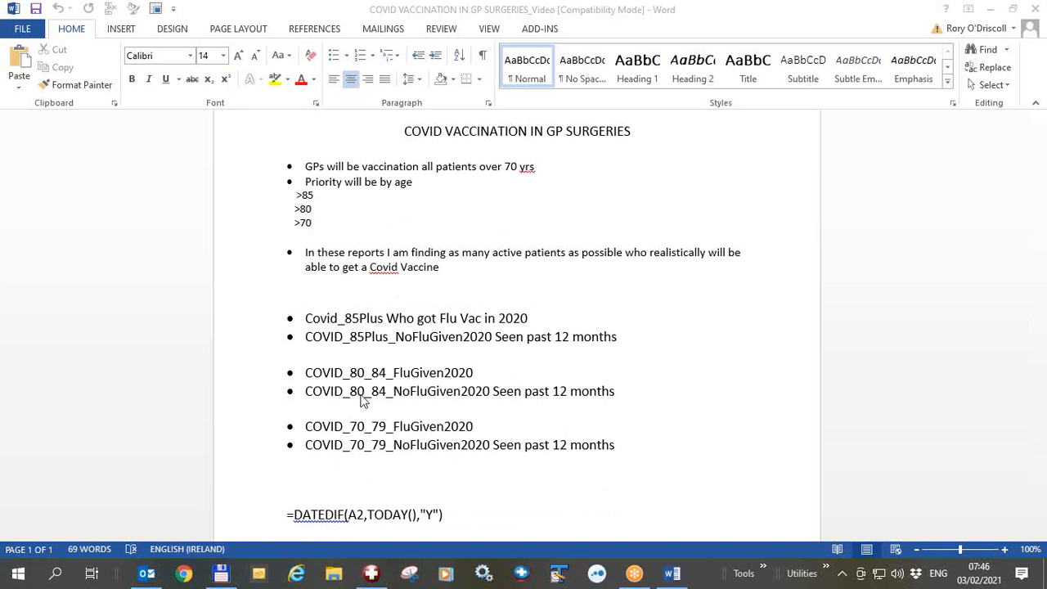
pyautogui.moveTo(389, 399)
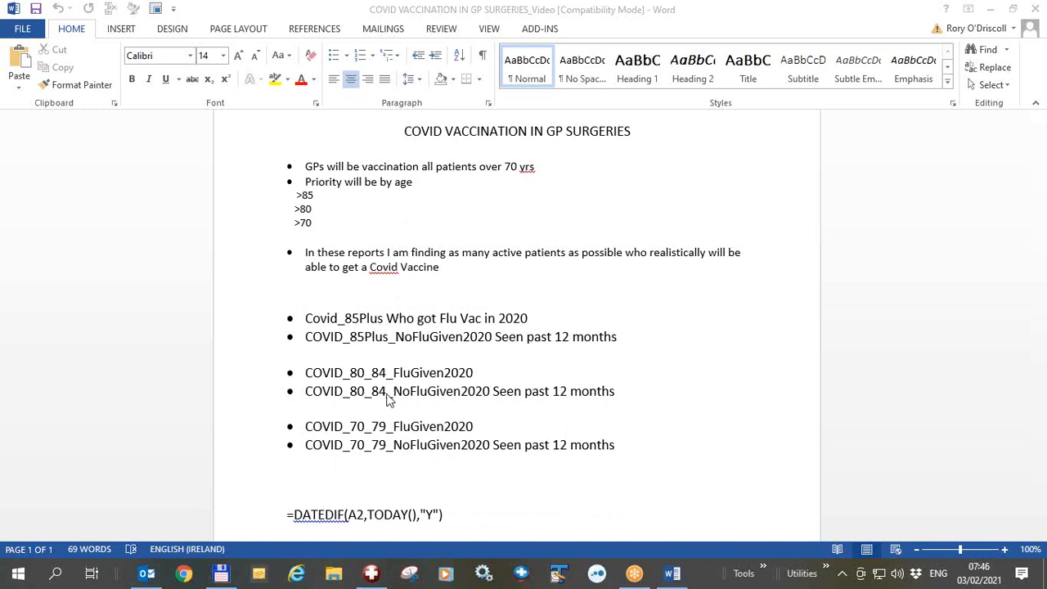
pyautogui.moveTo(373, 435)
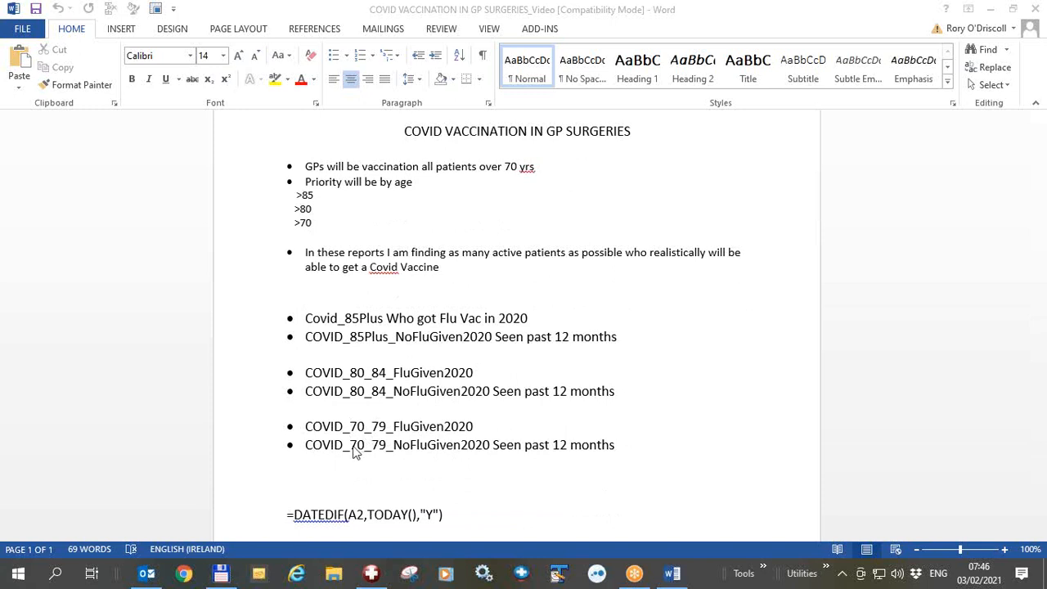
pyautogui.moveTo(791, 121)
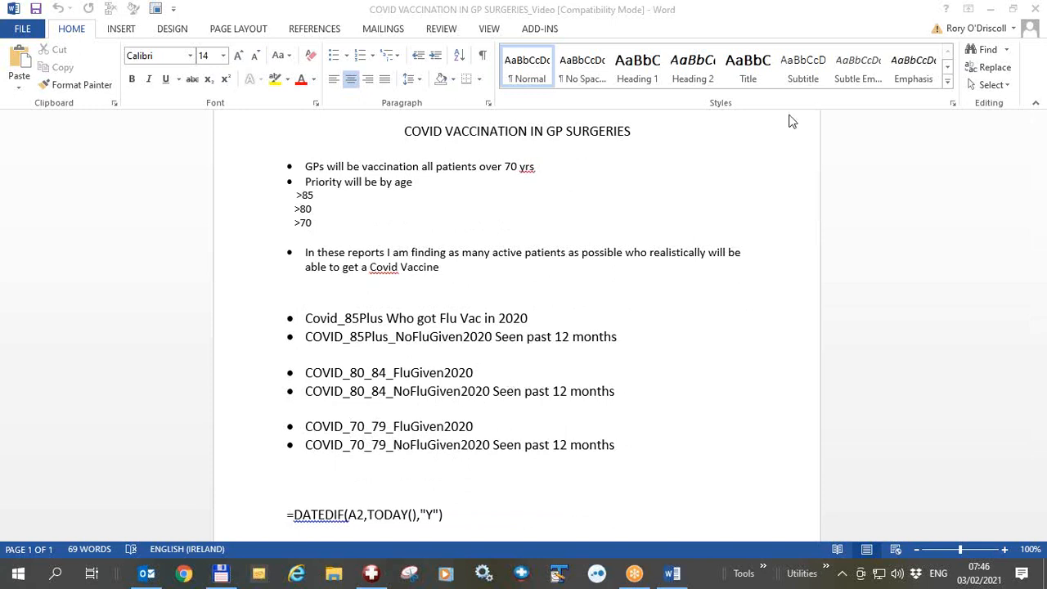
pyautogui.moveTo(788, 352)
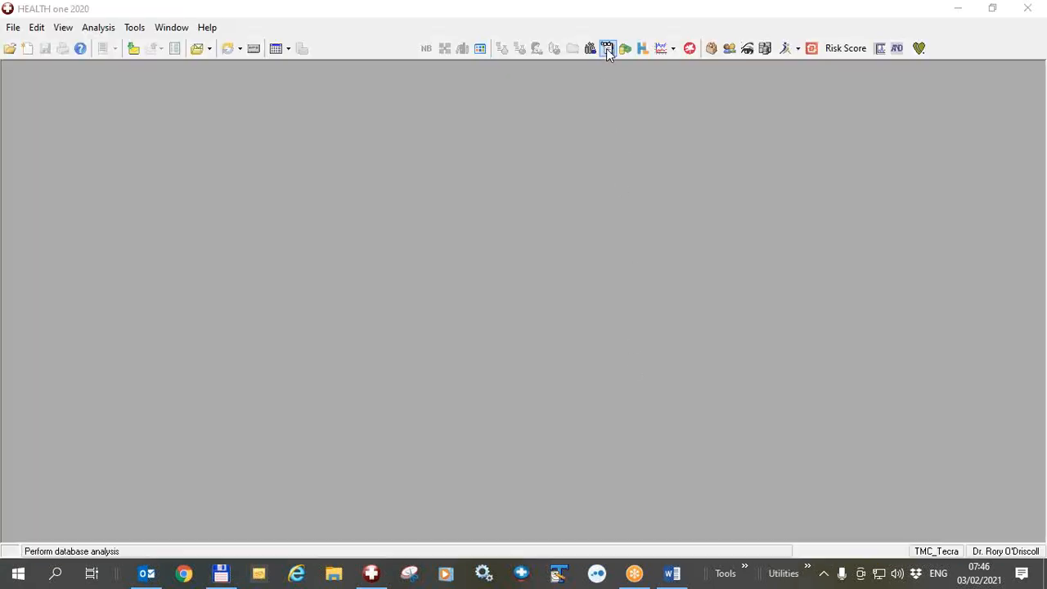
pyautogui.click(607, 49)
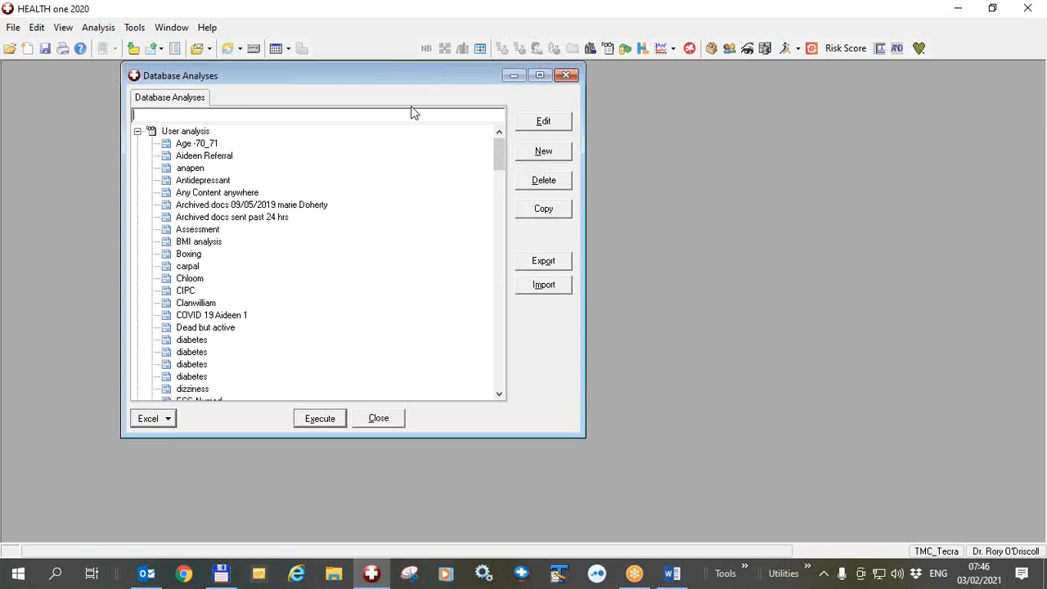
pyautogui.click(137, 131)
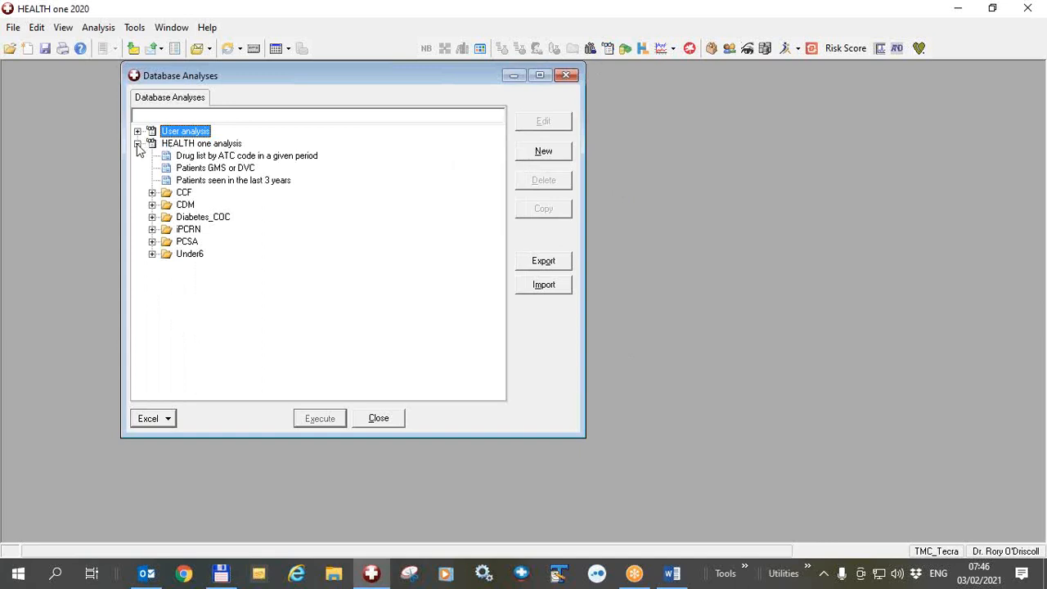
pyautogui.click(138, 144)
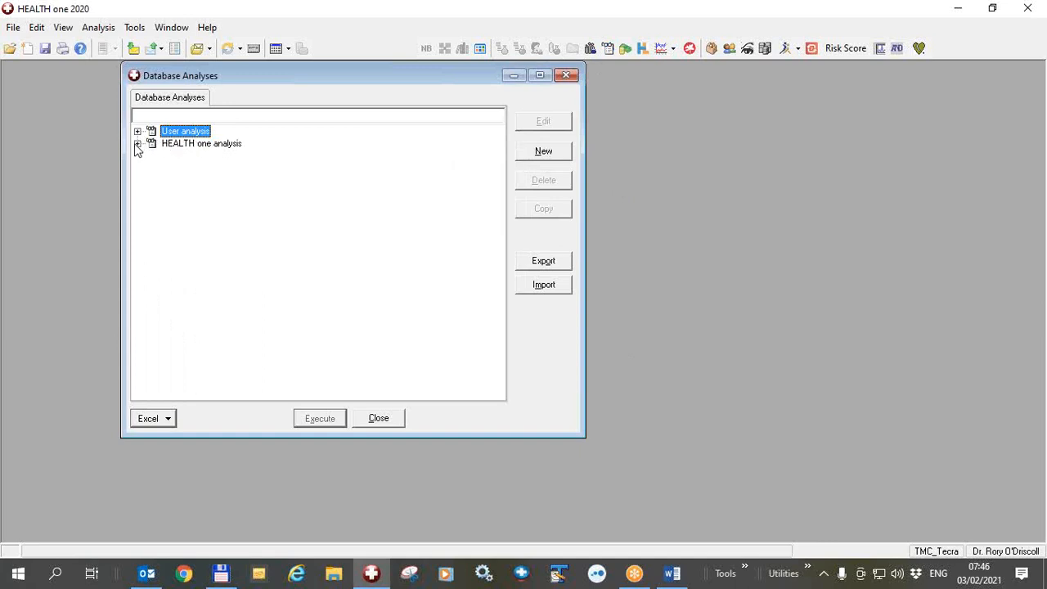
pyautogui.click(138, 144)
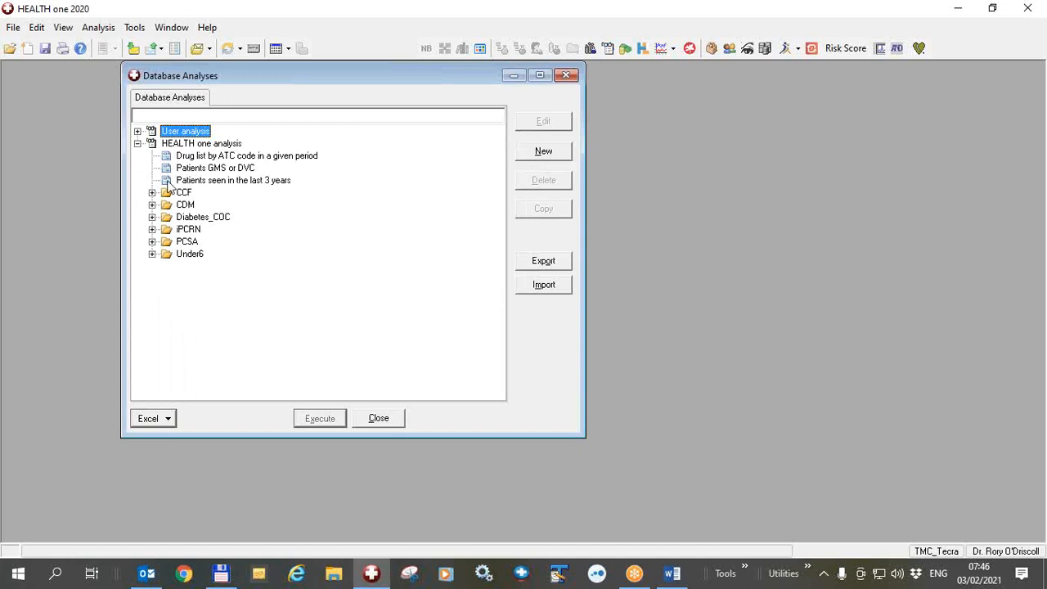
pyautogui.moveTo(183, 187)
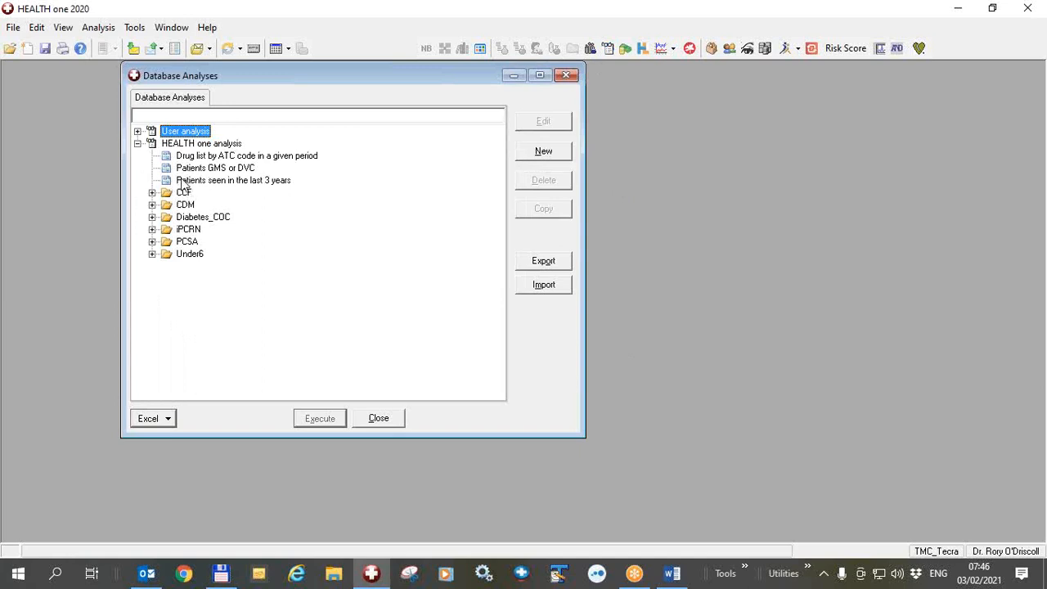
pyautogui.moveTo(184, 185)
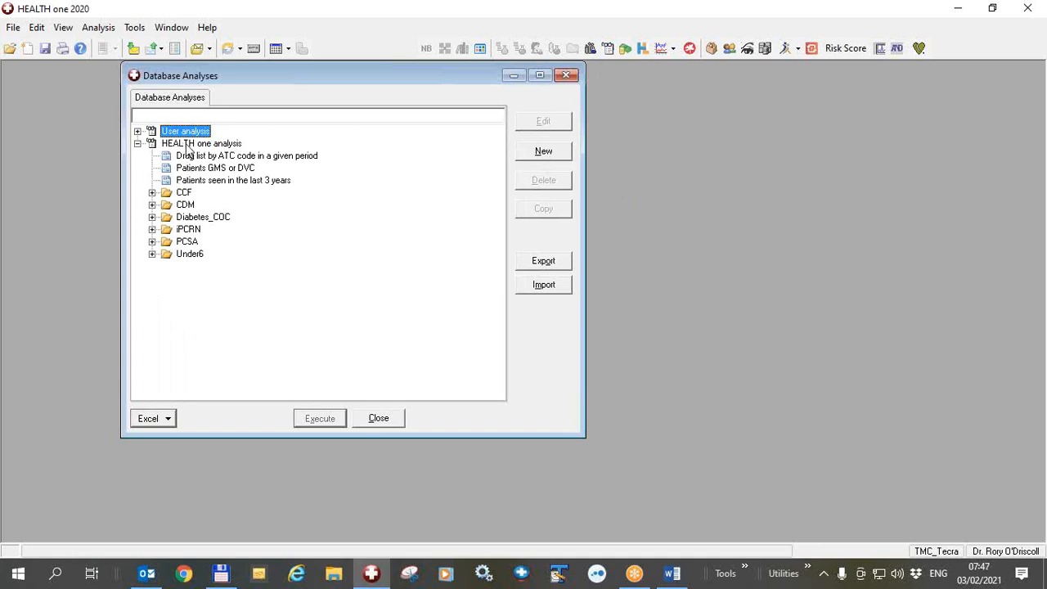
pyautogui.moveTo(167, 213)
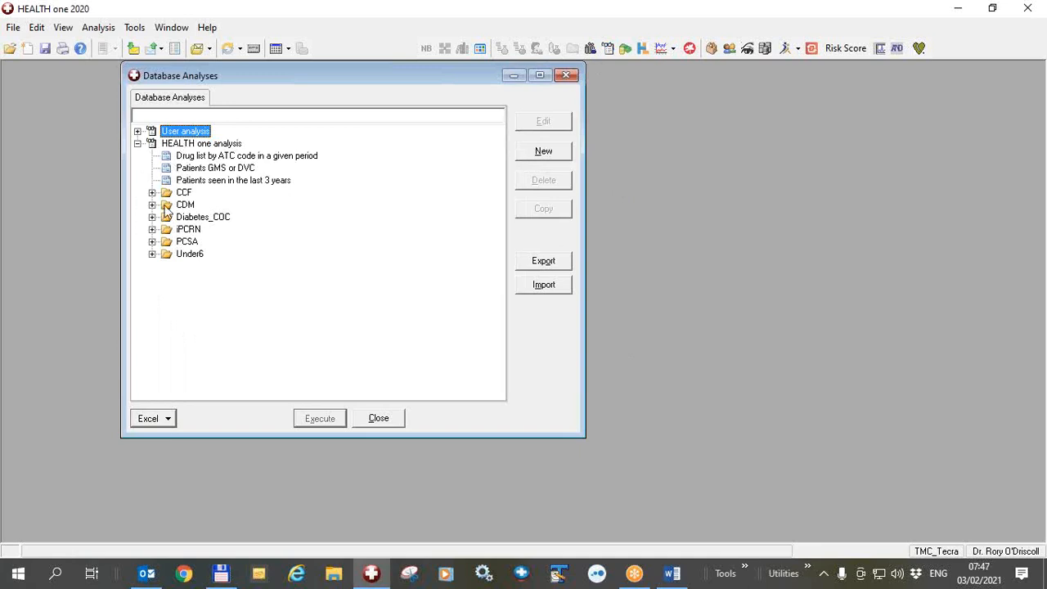
pyautogui.moveTo(258, 268)
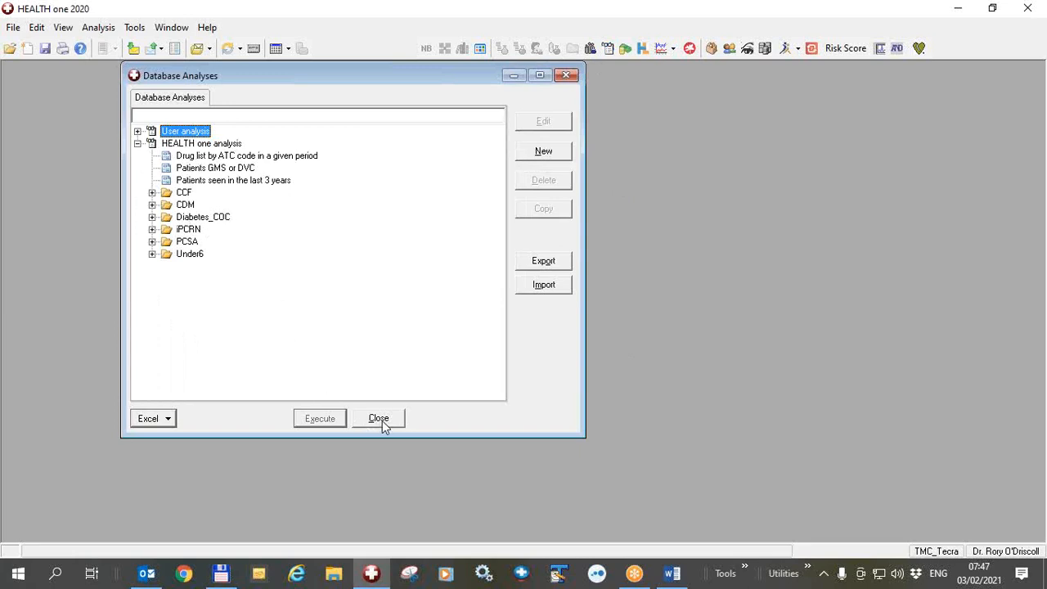
# Run the Help > Web update check, inspect out-of-date config files, and close the report
pyautogui.click(206, 26)
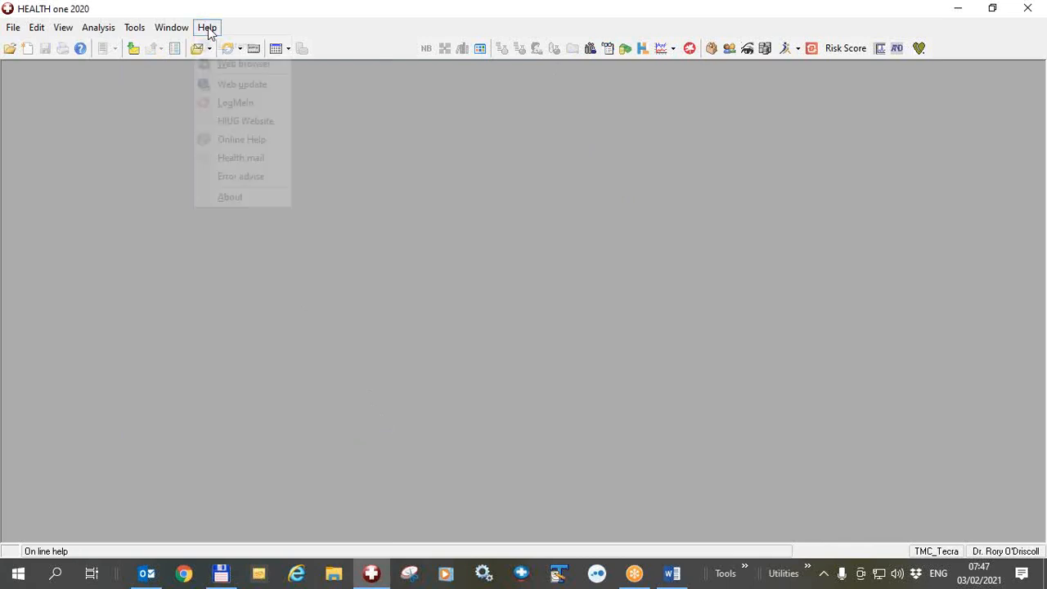
pyautogui.click(242, 83)
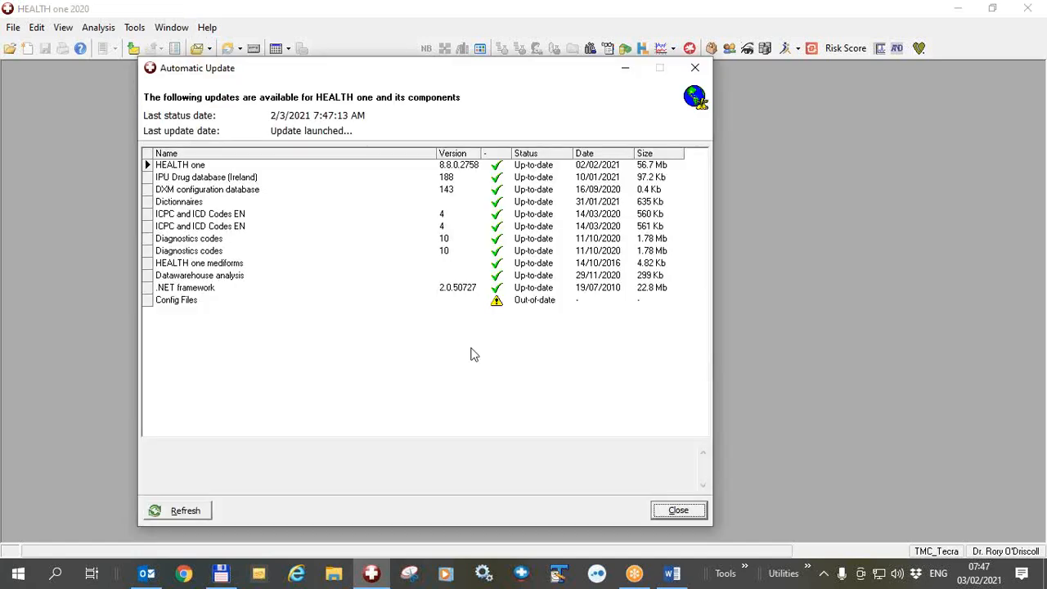
pyautogui.moveTo(504, 308)
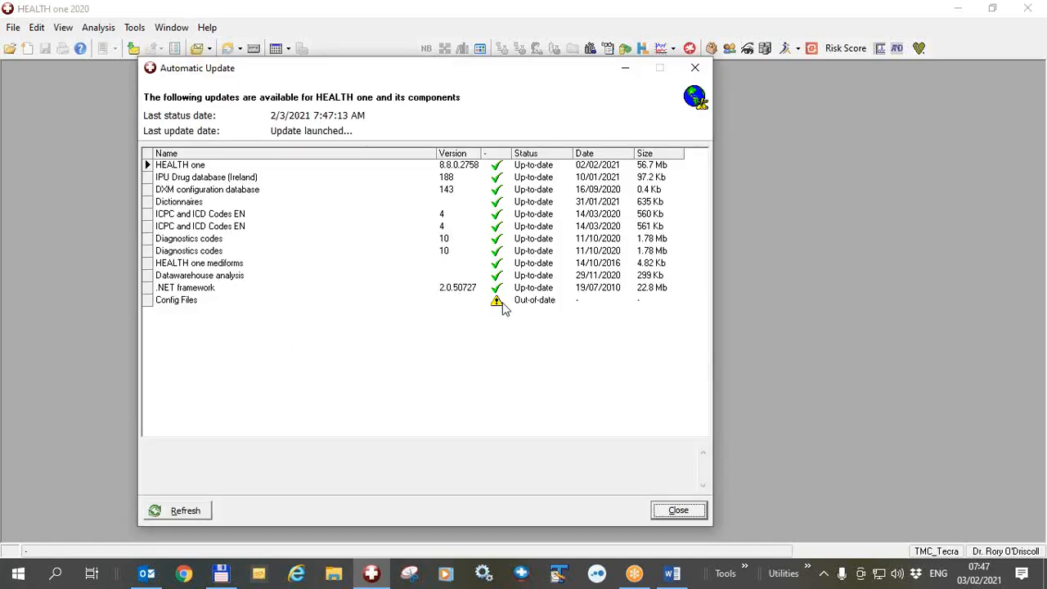
pyautogui.click(176, 510)
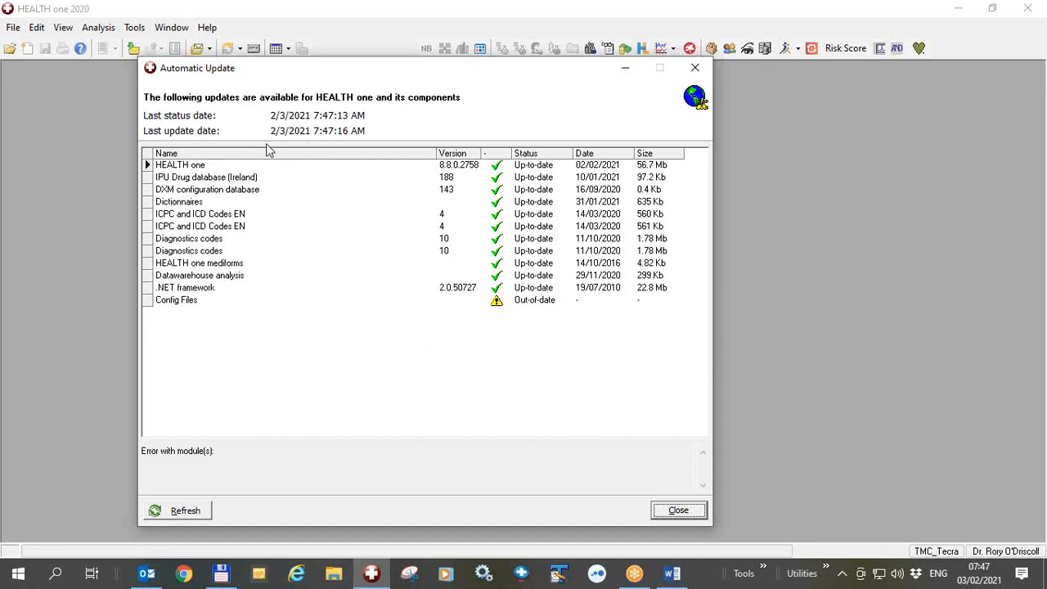
pyautogui.moveTo(177, 461)
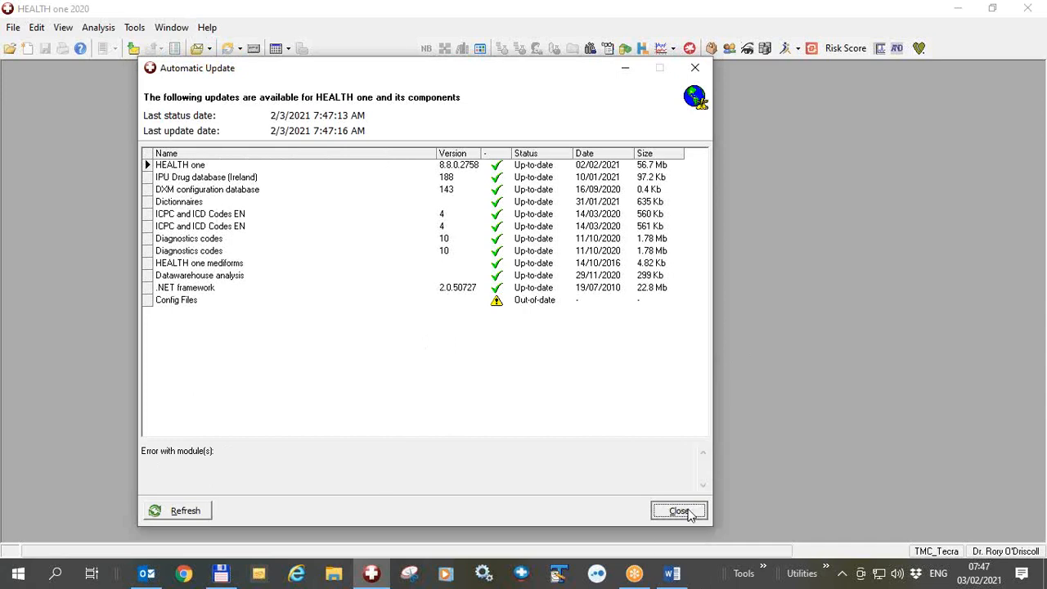
pyautogui.click(678, 510)
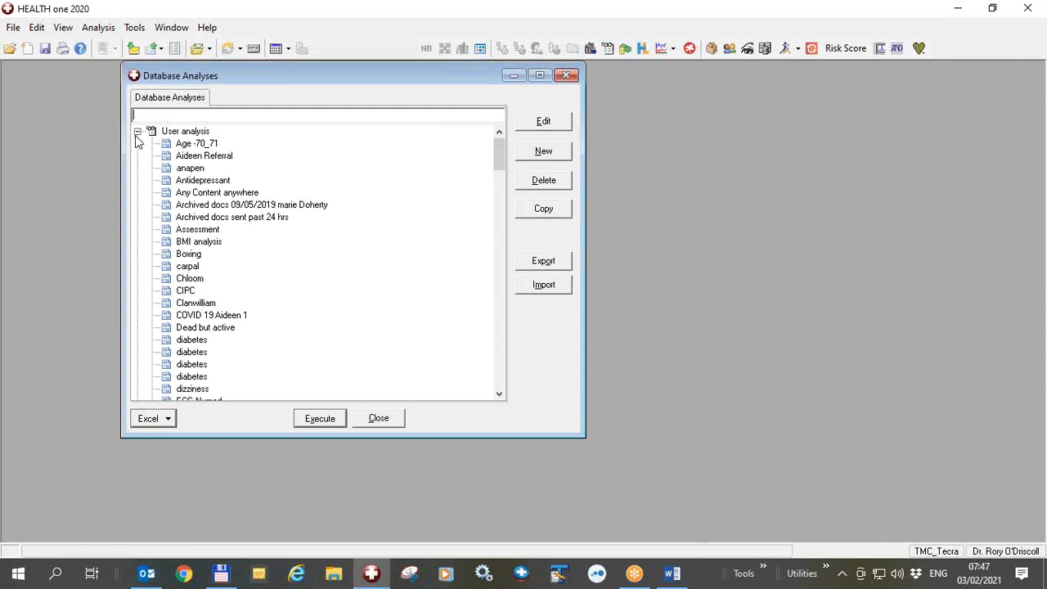
# Expand COVID_VAC_2021 and read descriptions of the >70 yrs and 85-plus flu analyses
pyautogui.click(137, 131)
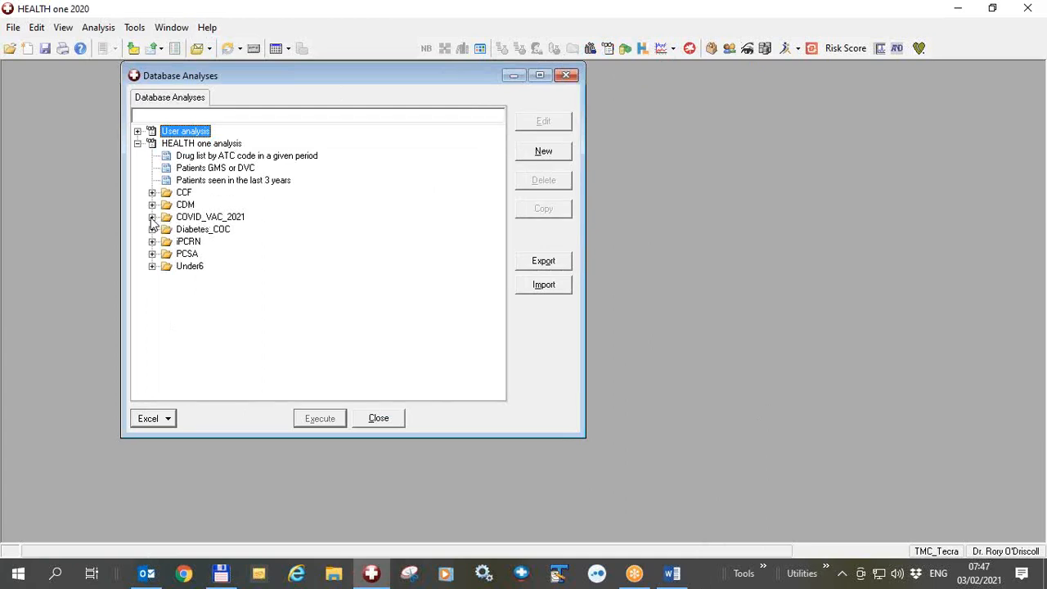
pyautogui.click(152, 216)
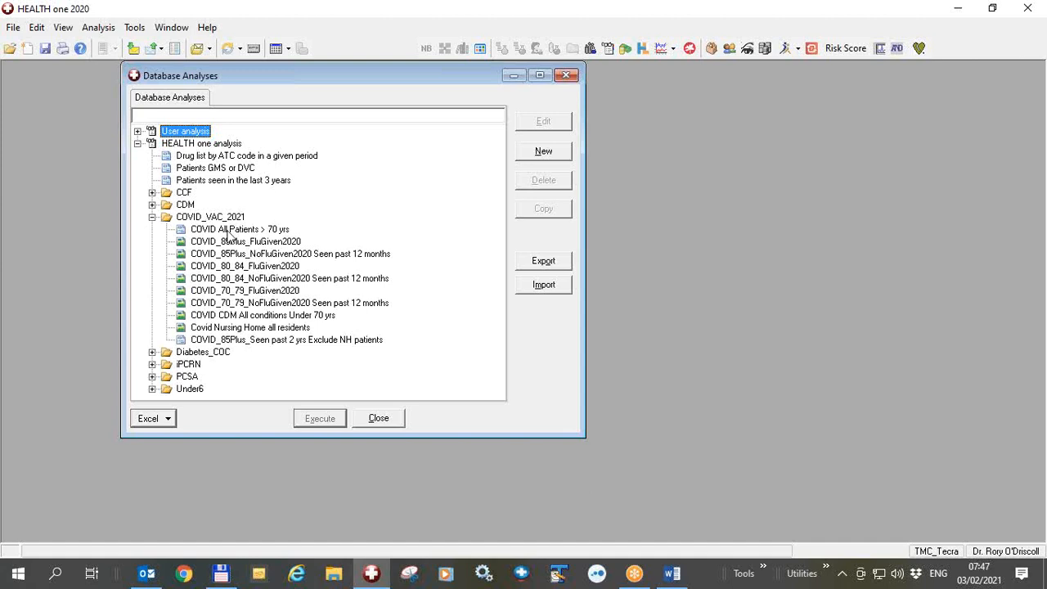
pyautogui.click(238, 229)
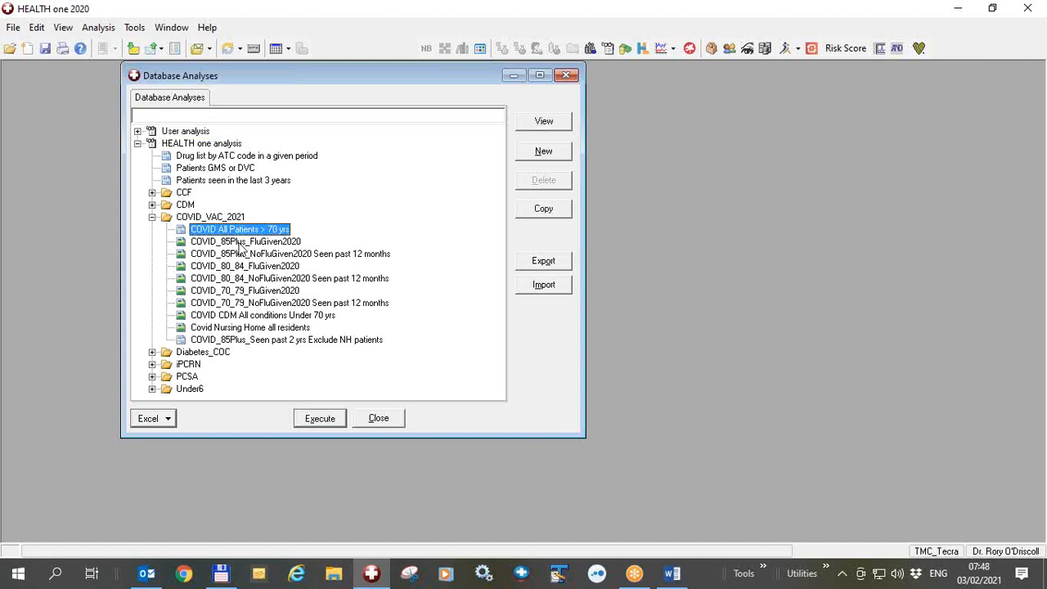
pyautogui.click(246, 242)
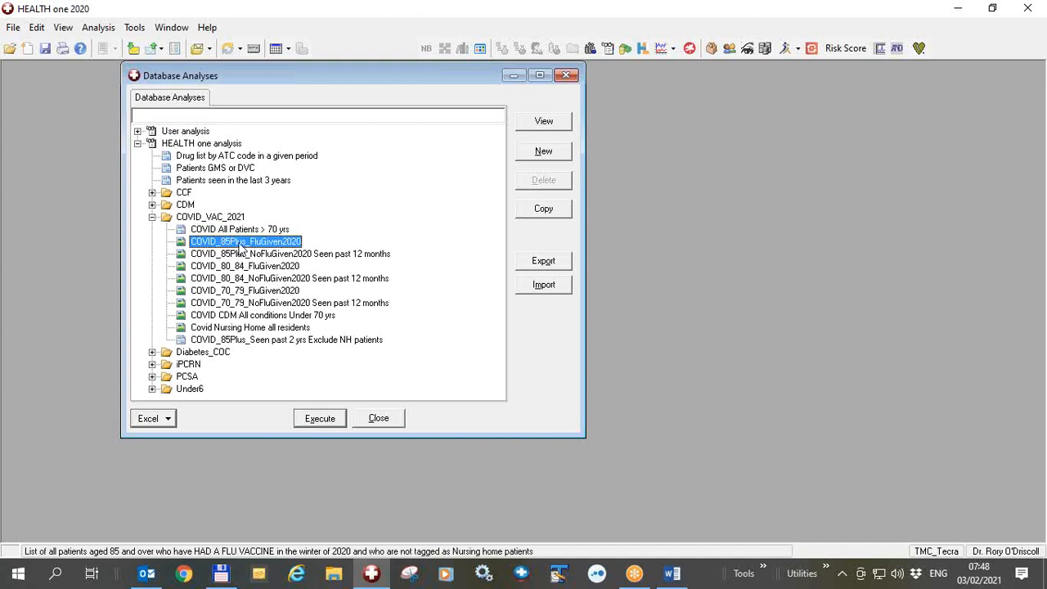
pyautogui.click(289, 254)
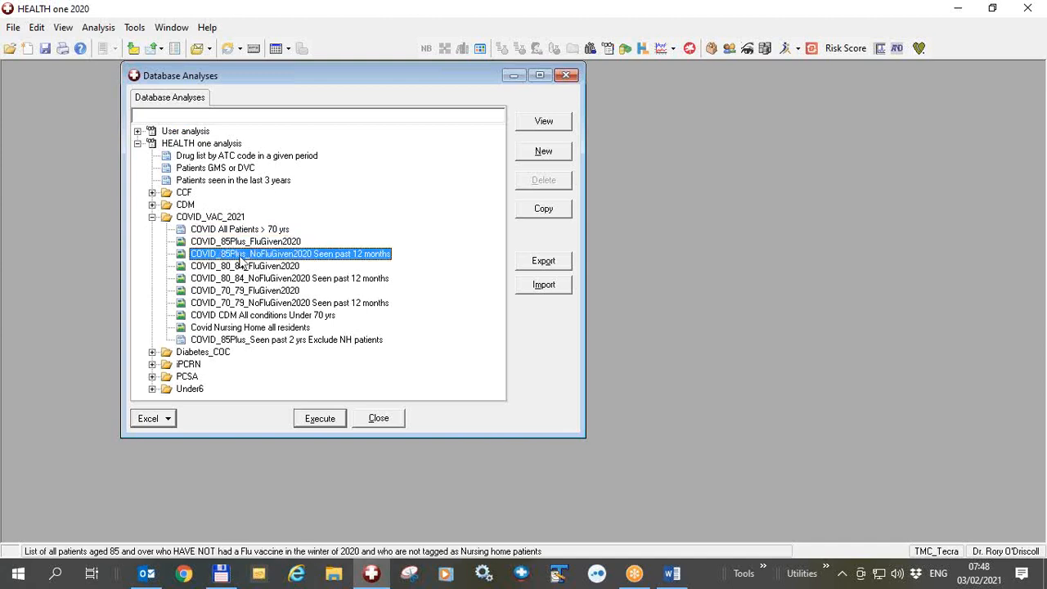
# Read the 80_84 and 70_79 FluGiven2020 descriptions, returning to COVID_85Plus_FluGiven2020
pyautogui.click(245, 265)
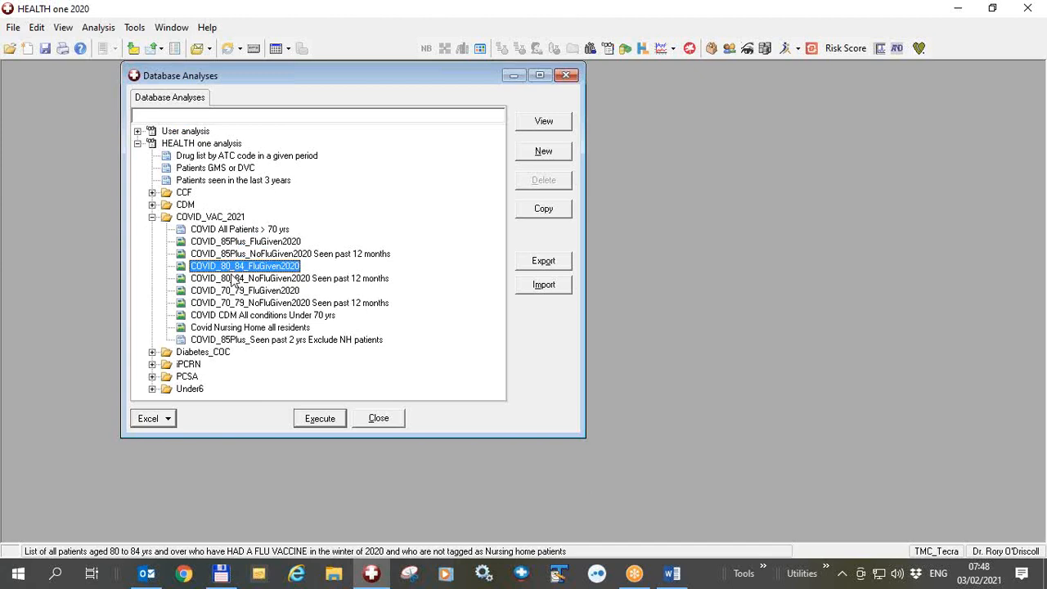
pyautogui.click(245, 291)
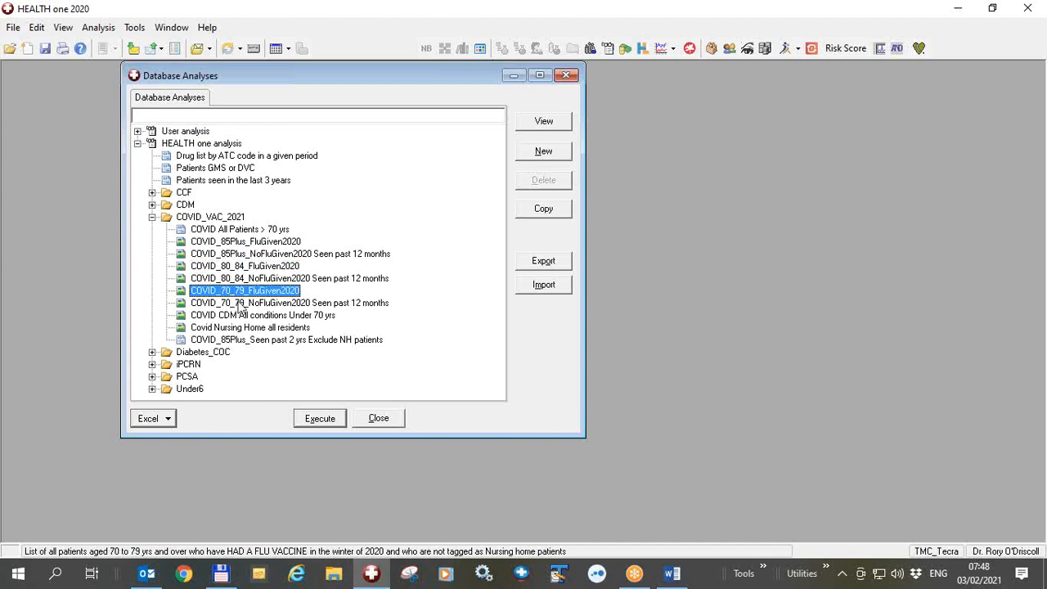
pyautogui.moveTo(245, 291)
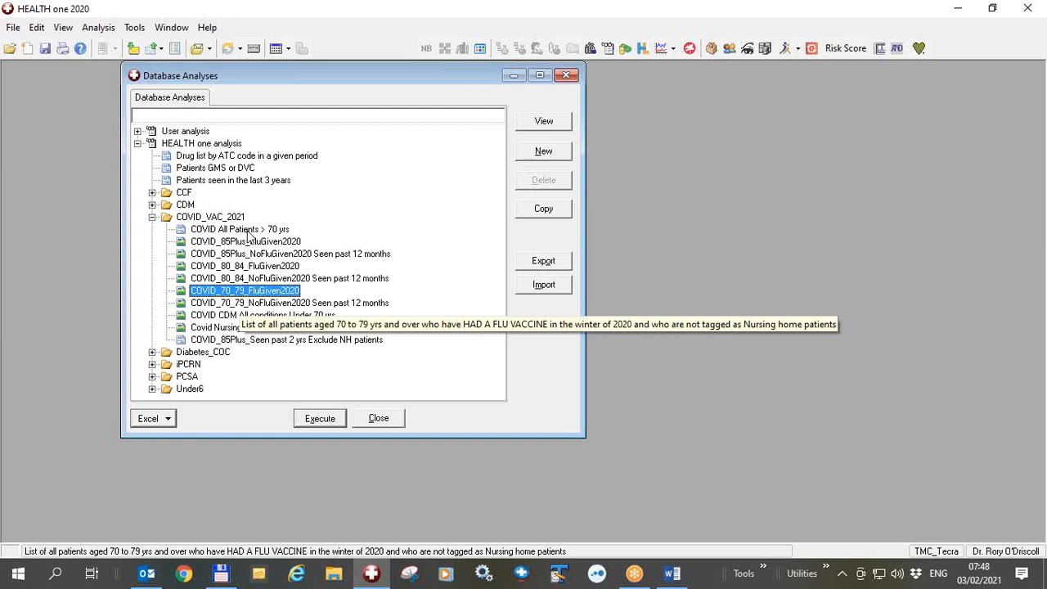
pyautogui.click(238, 229)
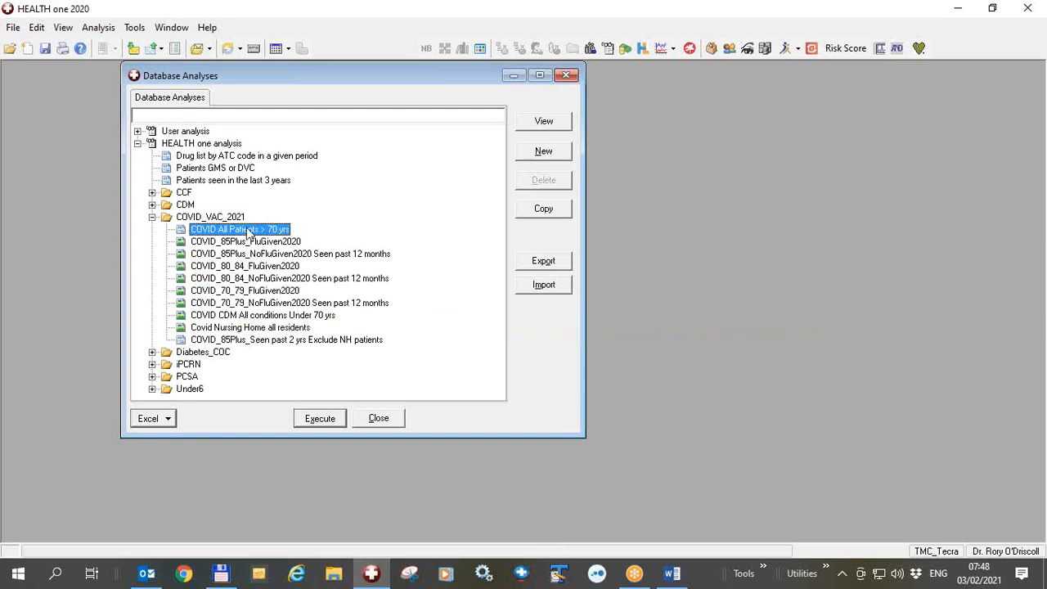
pyautogui.click(245, 242)
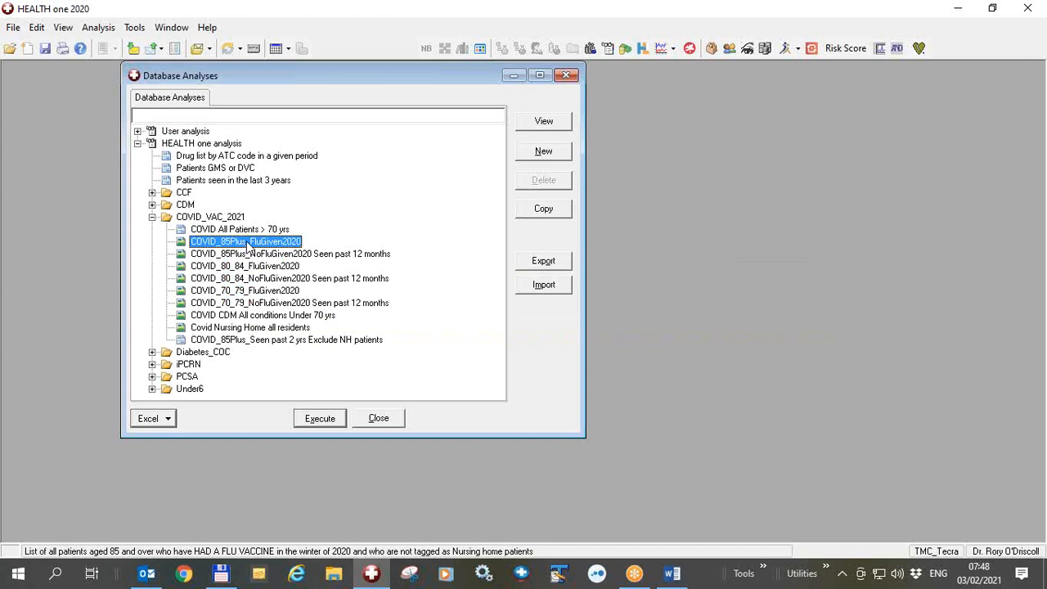
pyautogui.moveTo(712, 342)
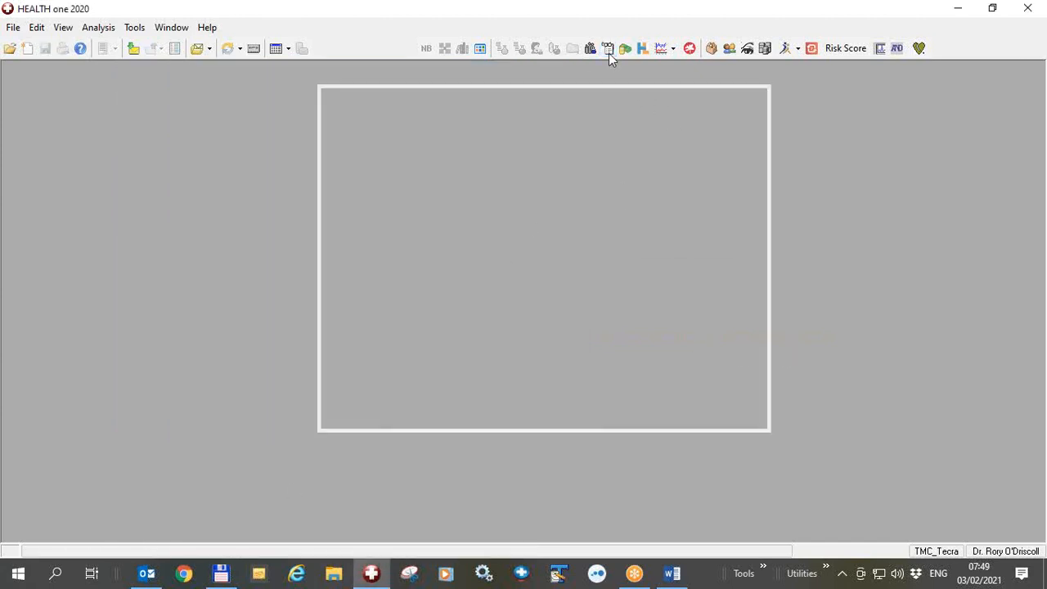
# Filter the analyses by 'covid' and run COVID_85Plus_FluGiven2020
pyautogui.click(608, 49)
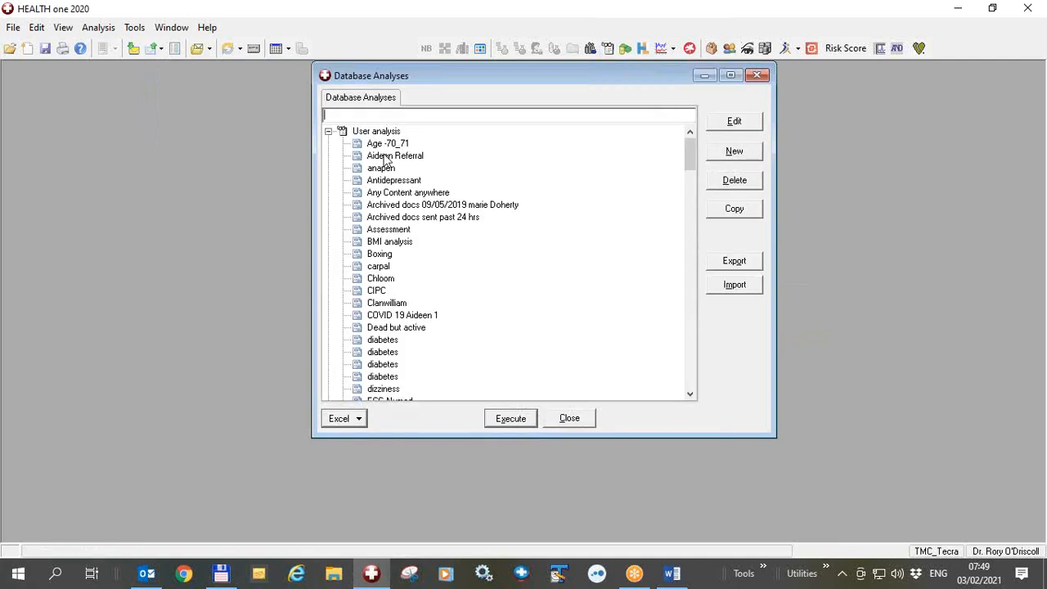
pyautogui.write('c')
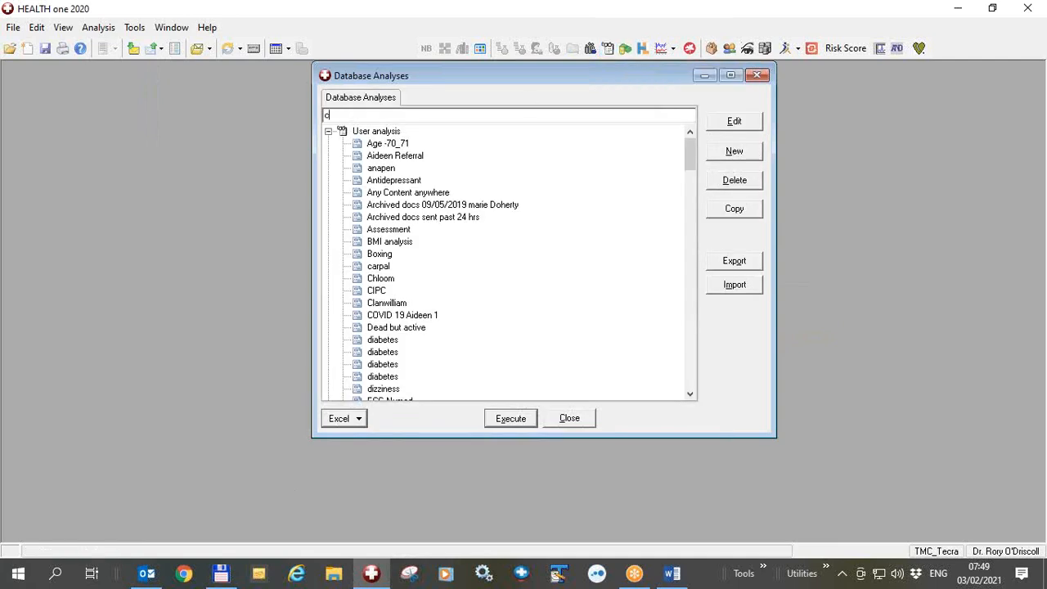
pyautogui.write('ovid')
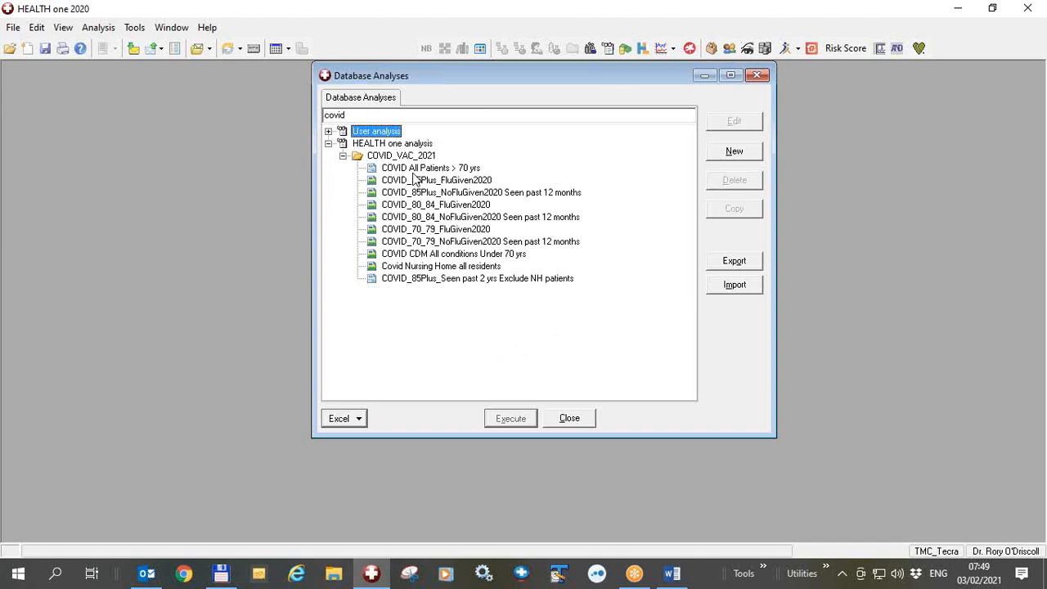
pyautogui.click(437, 180)
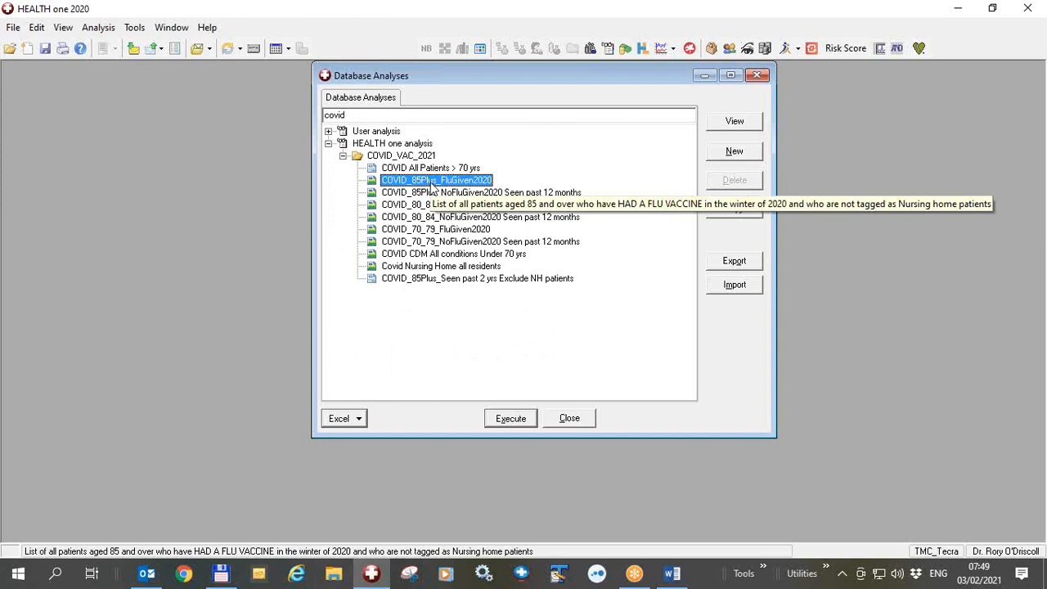
pyautogui.click(511, 419)
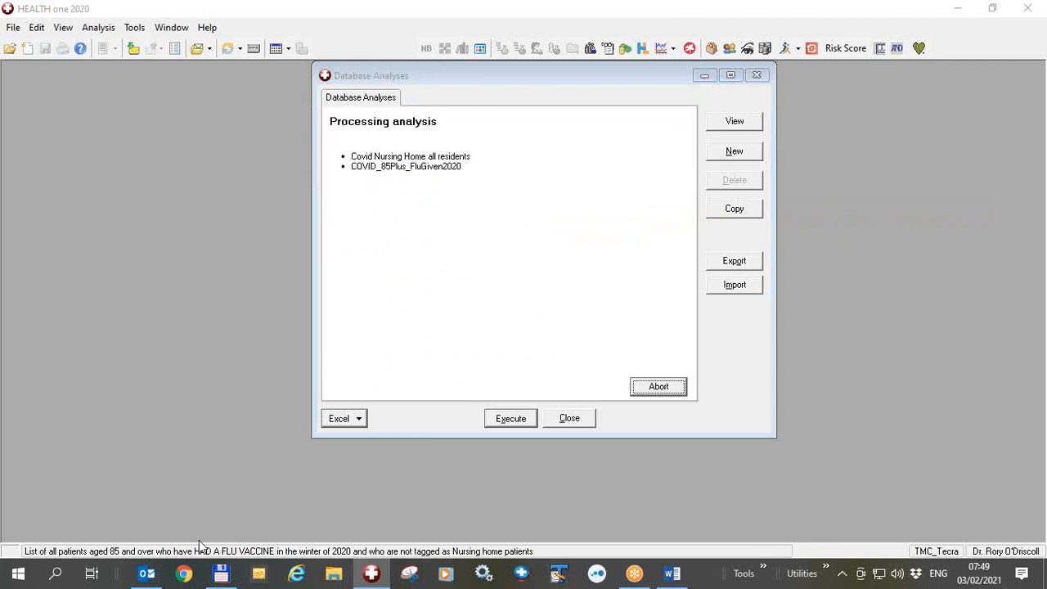
pyautogui.click(510, 419)
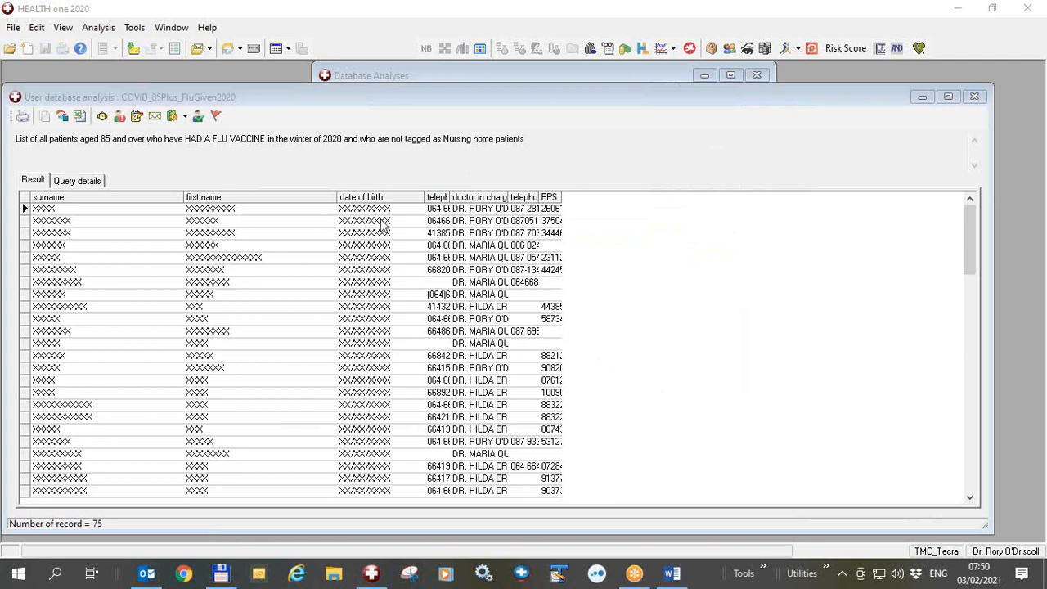
pyautogui.moveTo(499, 210)
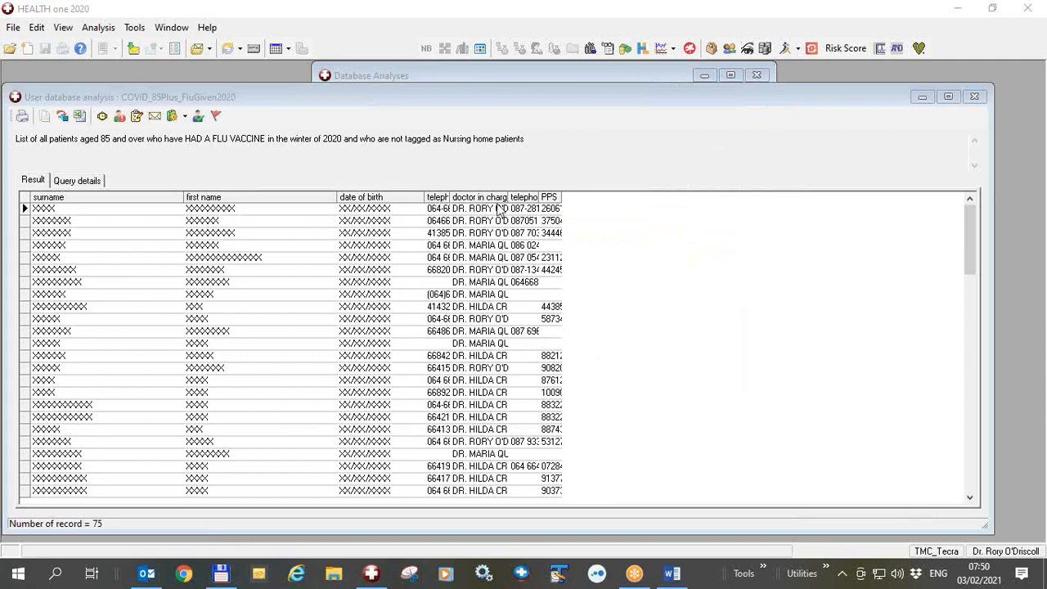
pyautogui.moveTo(523, 203)
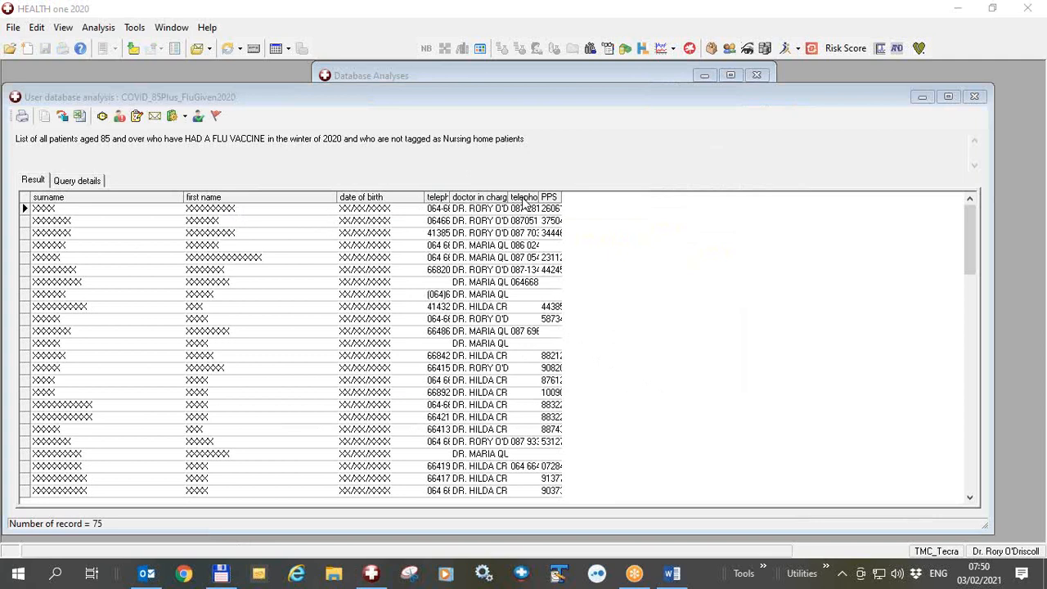
pyautogui.moveTo(555, 211)
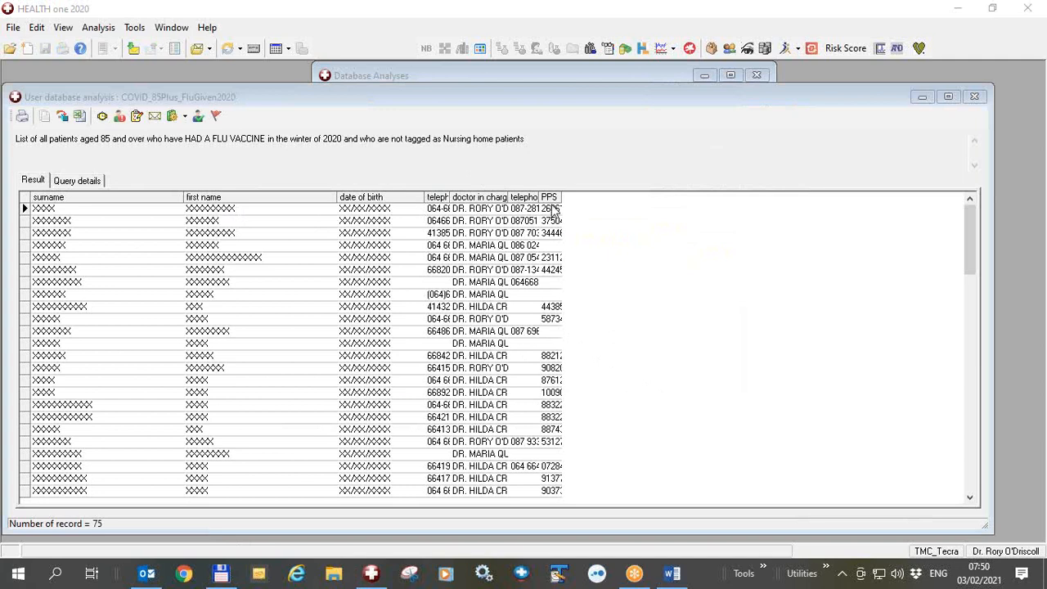
pyautogui.moveTo(542, 235)
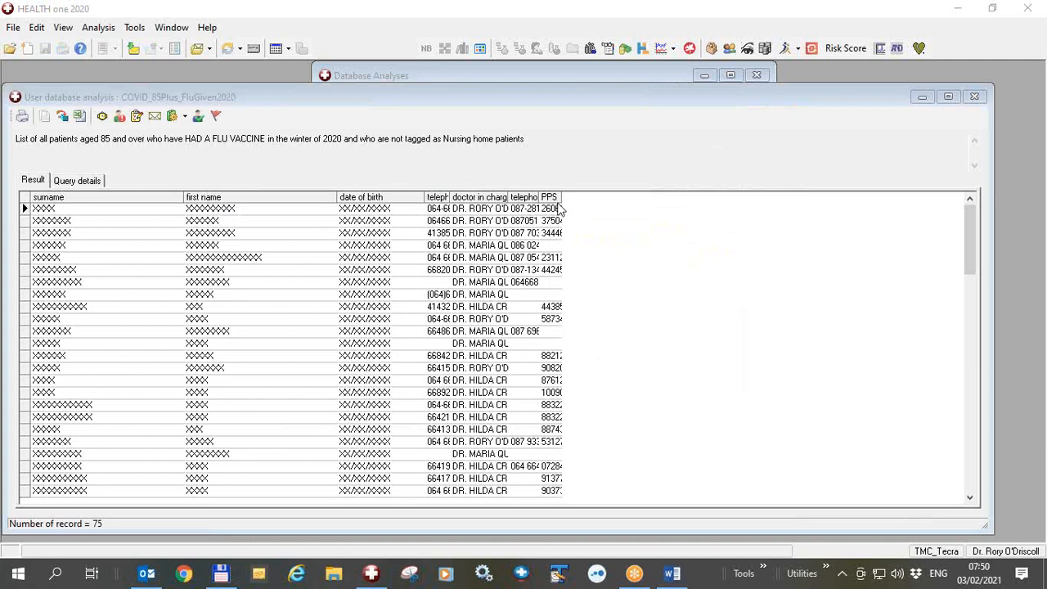
pyautogui.moveTo(549, 250)
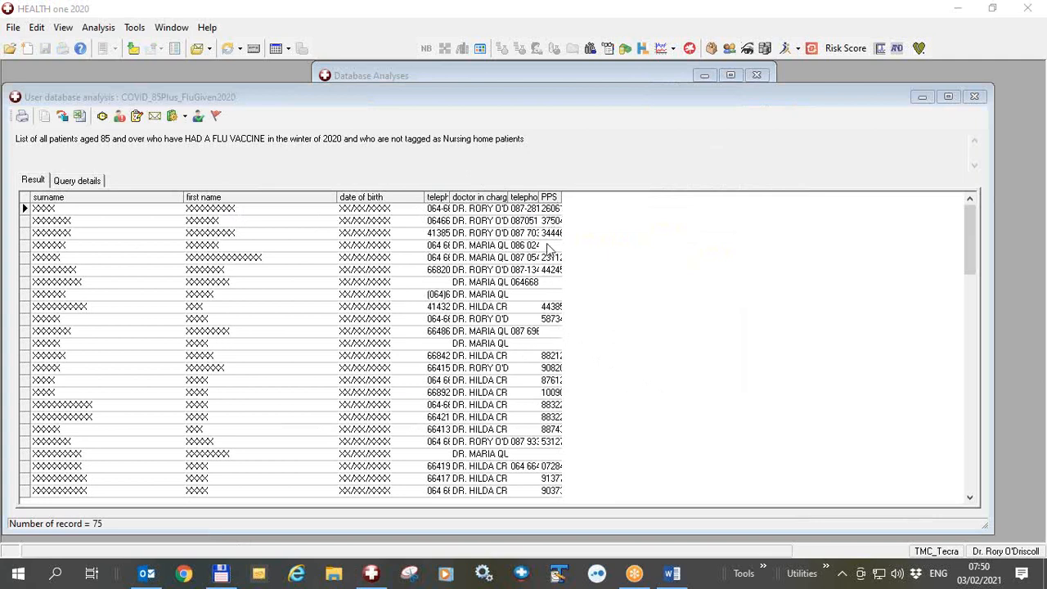
pyautogui.moveTo(123, 546)
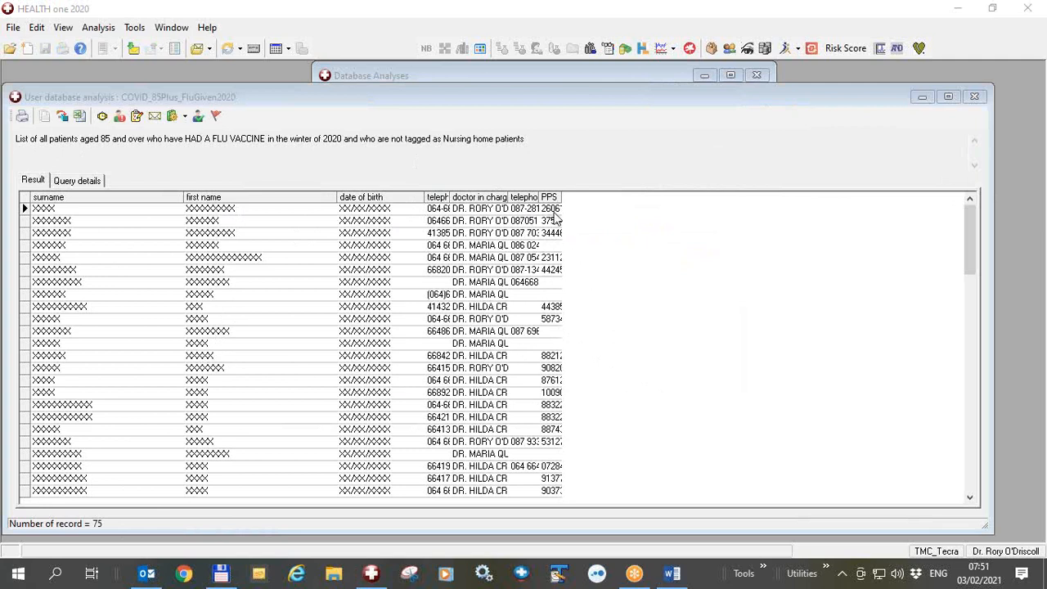
pyautogui.moveTo(556, 238)
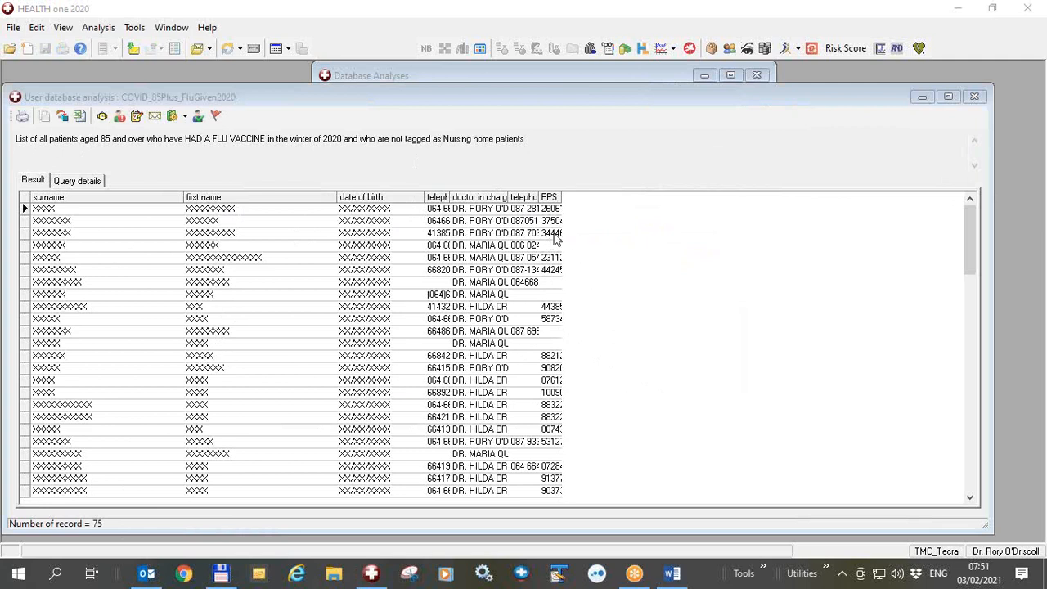
pyautogui.moveTo(554, 269)
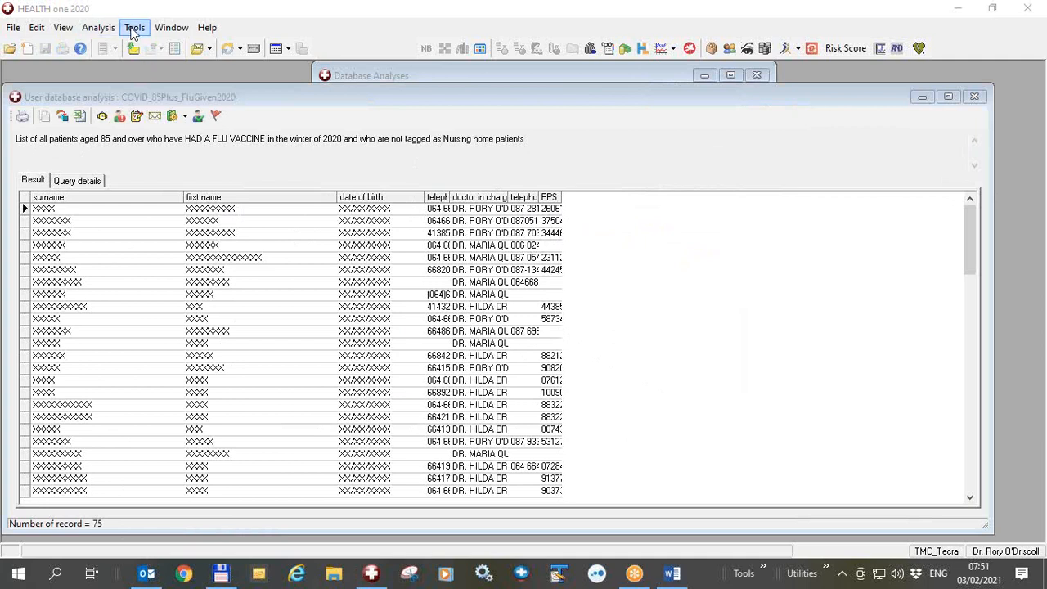
pyautogui.click(134, 26)
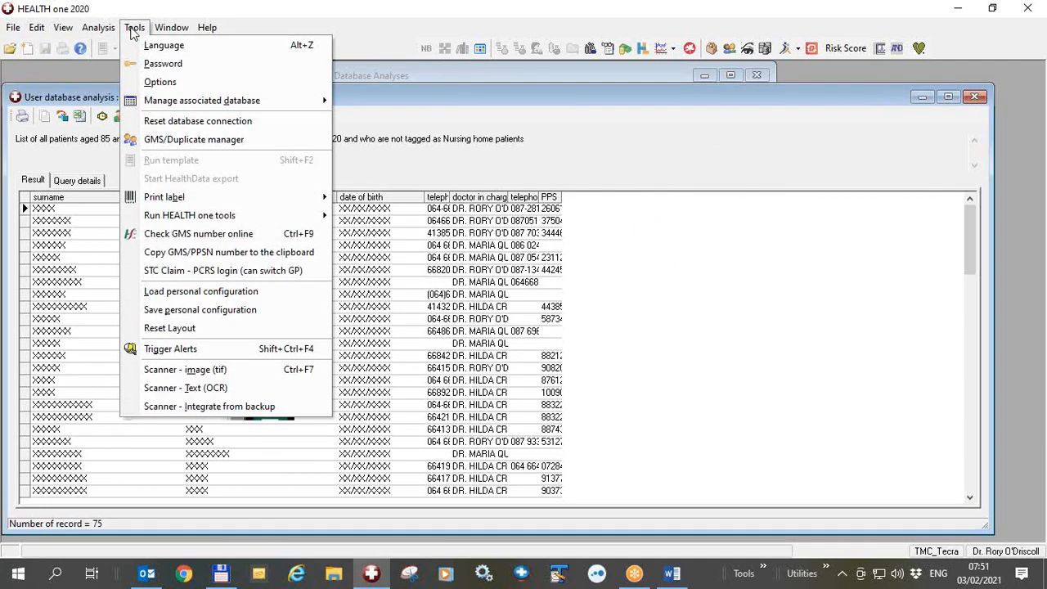
pyautogui.moveTo(201, 100)
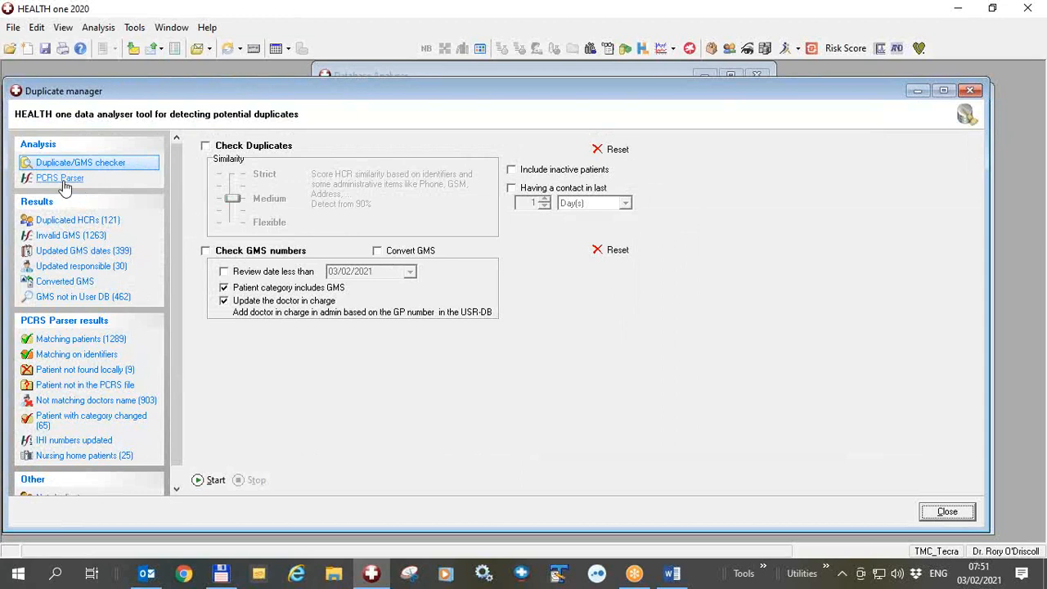
pyautogui.click(59, 176)
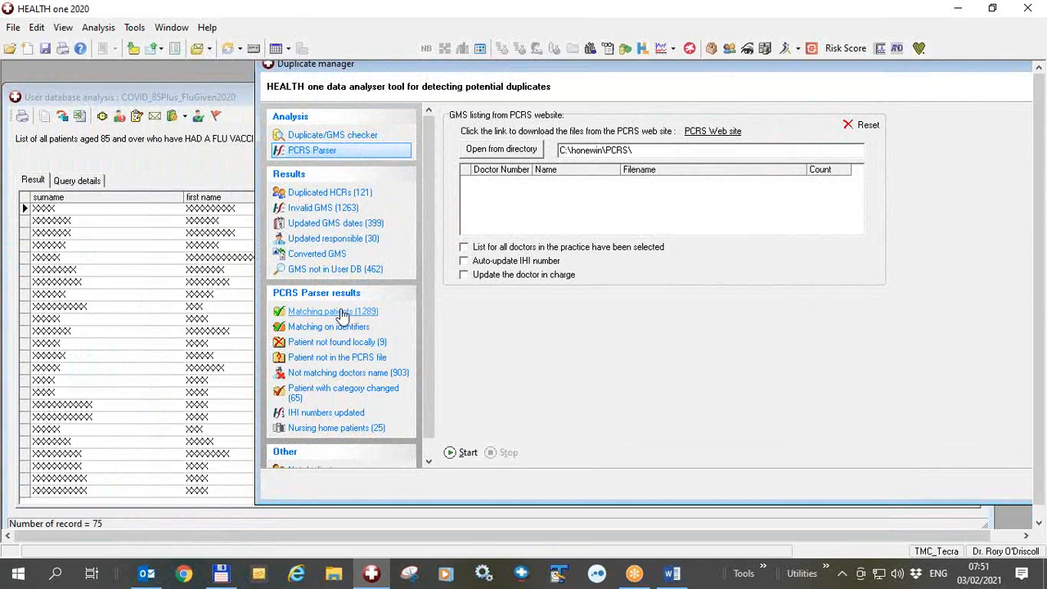
pyautogui.moveTo(831, 96)
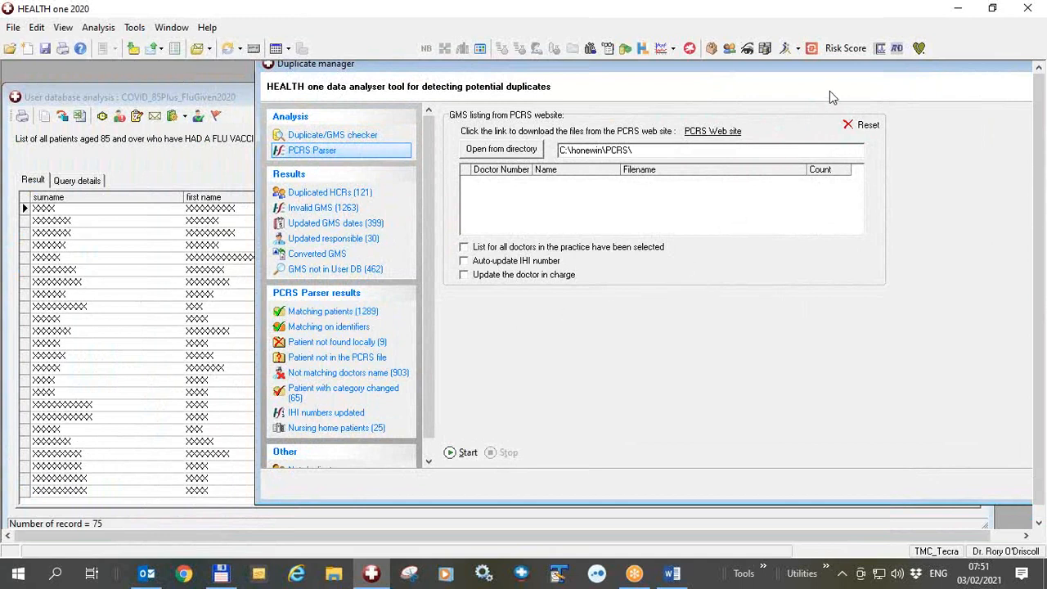
pyautogui.moveTo(638, 68)
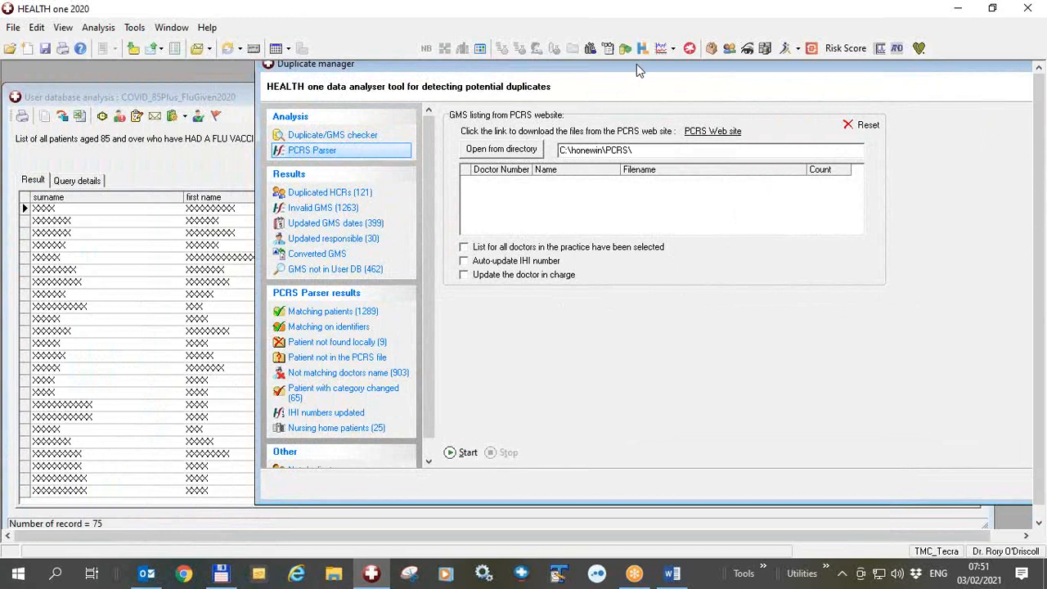
pyautogui.moveTo(638, 68); pyautogui.dragTo(922, 79)
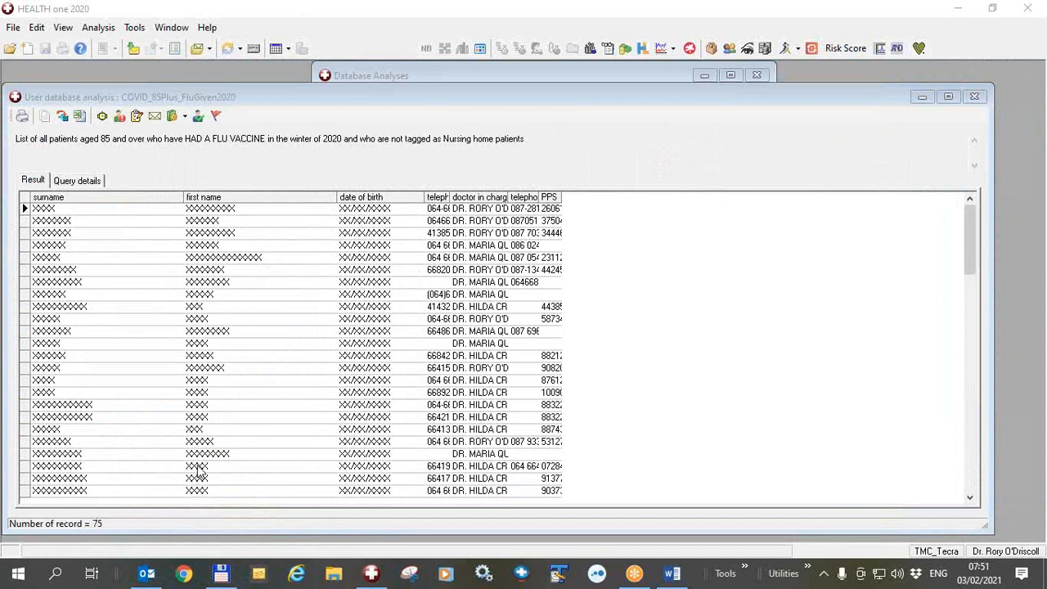
pyautogui.moveTo(562, 449)
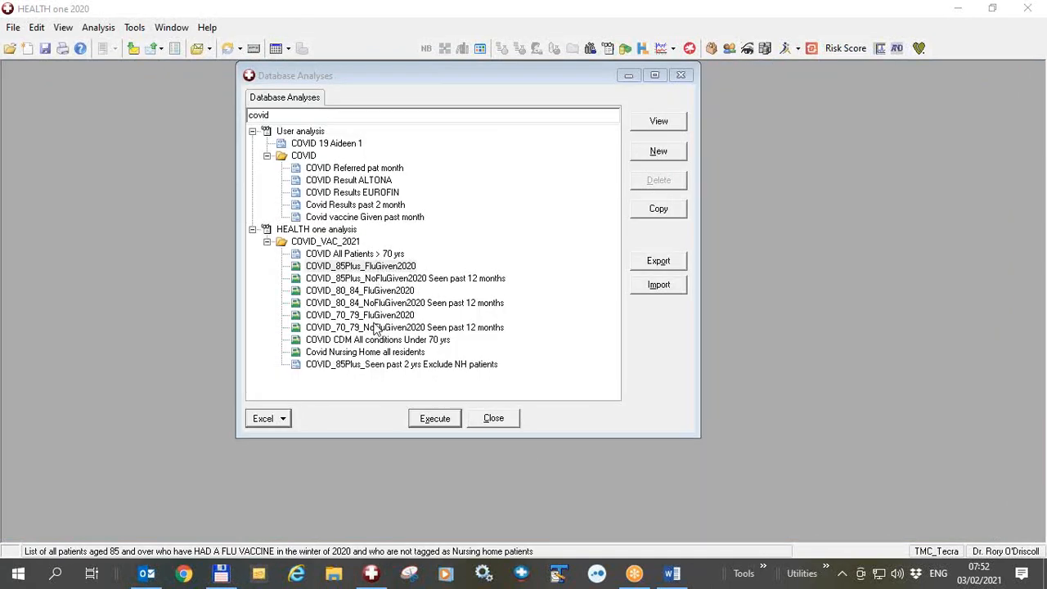
pyautogui.moveTo(376, 265)
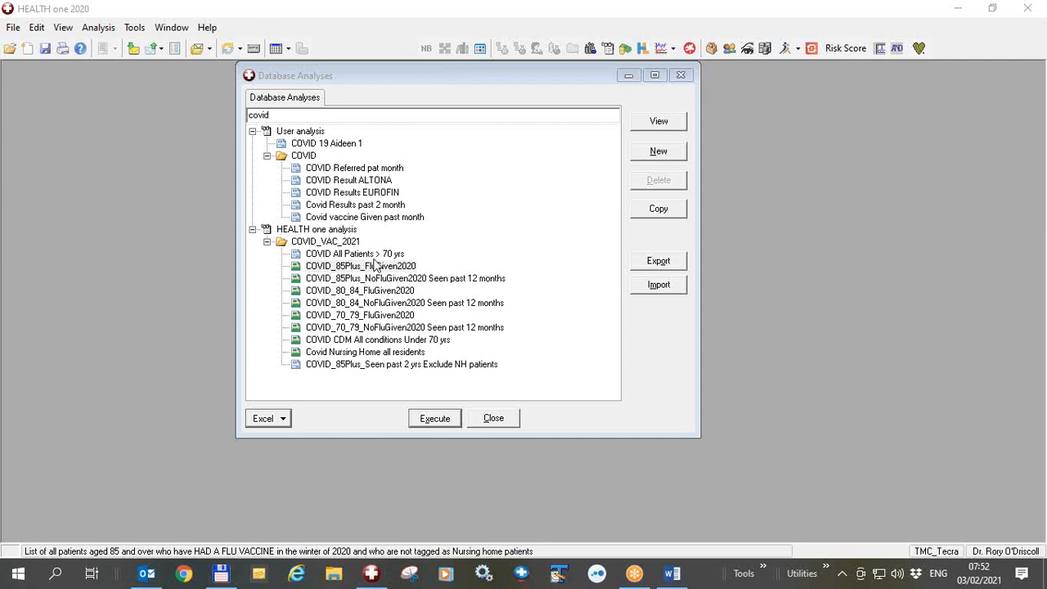
pyautogui.moveTo(350, 270)
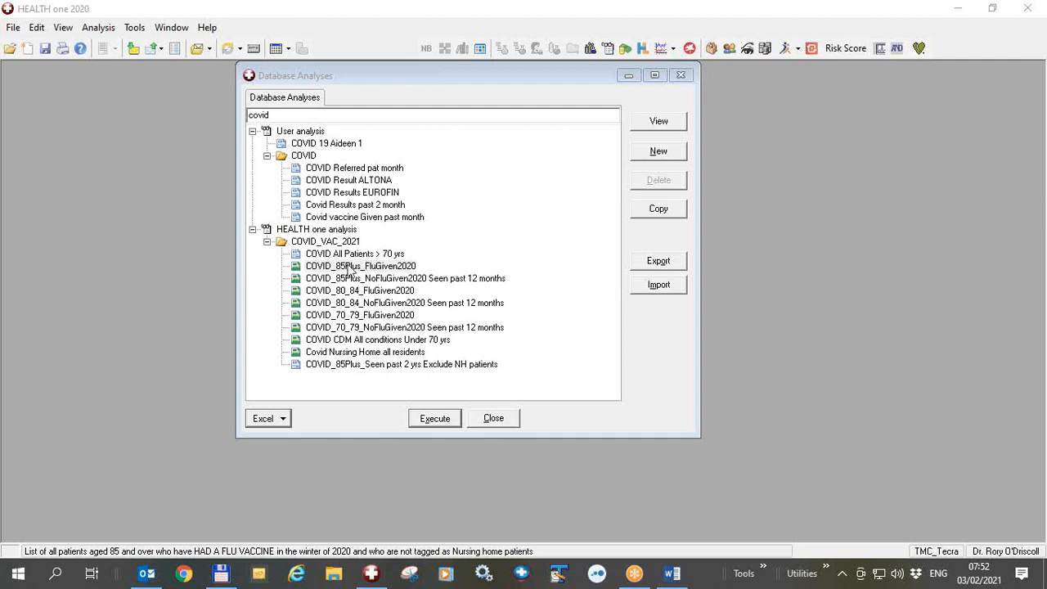
# Select COVID_85Plus_FluGiven2020 again in the filtered analyses list
pyautogui.click(360, 265)
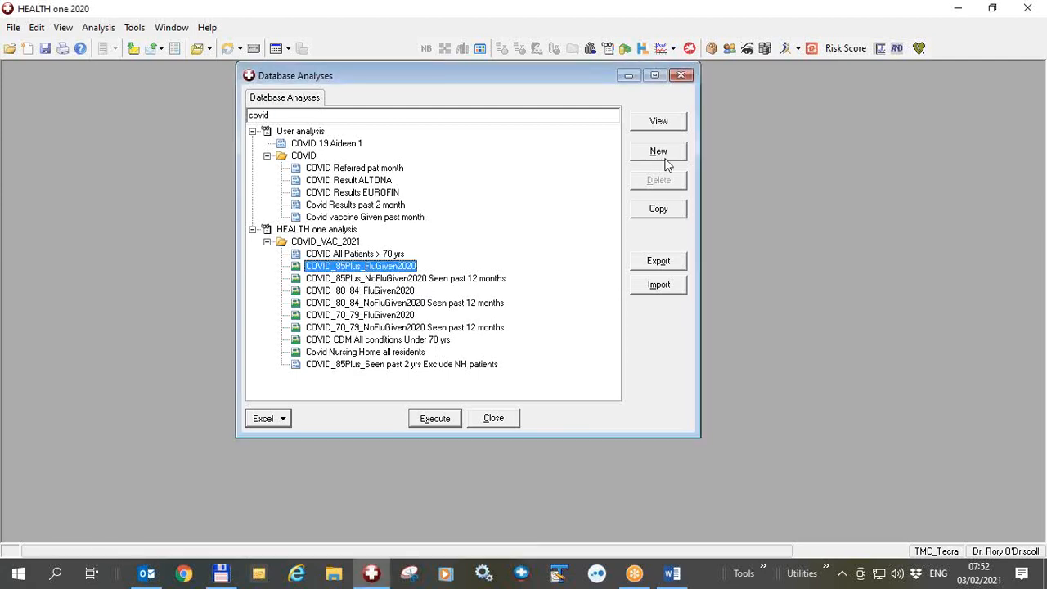
pyautogui.click(657, 121)
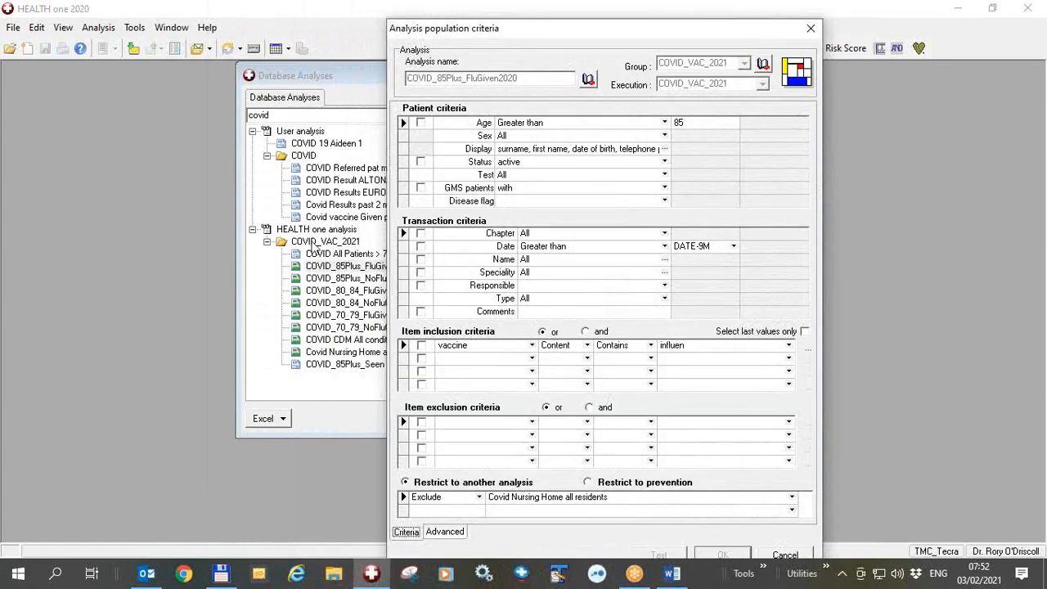
pyautogui.moveTo(585, 178)
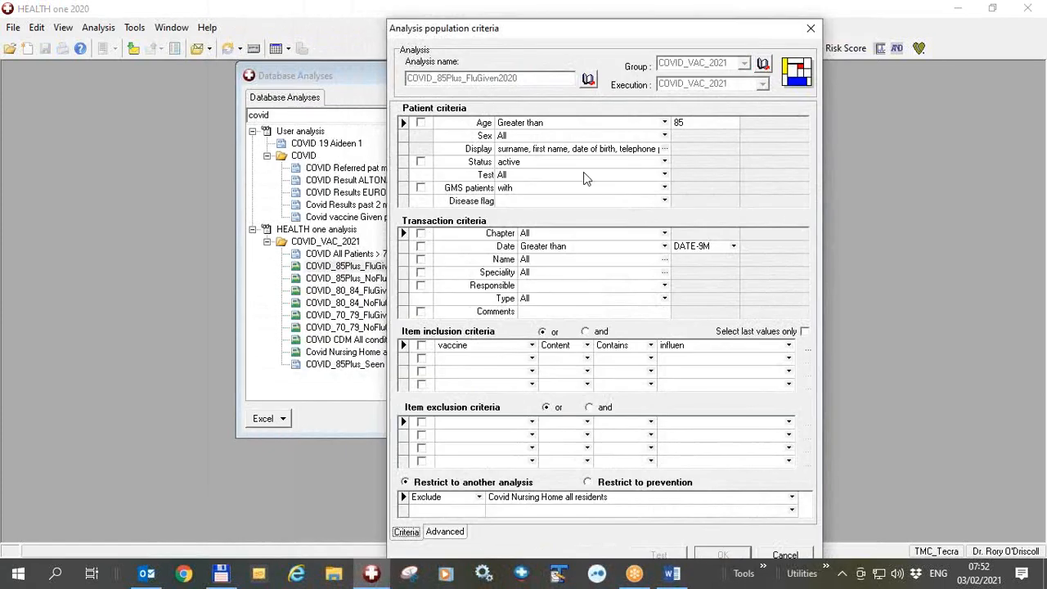
pyautogui.moveTo(679, 91)
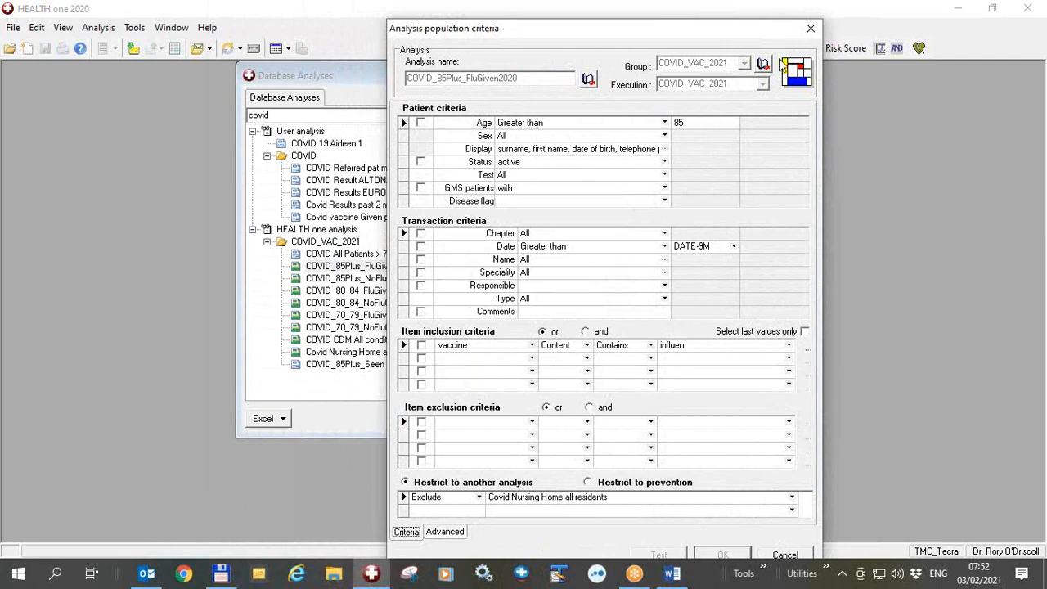
pyautogui.moveTo(811, 28)
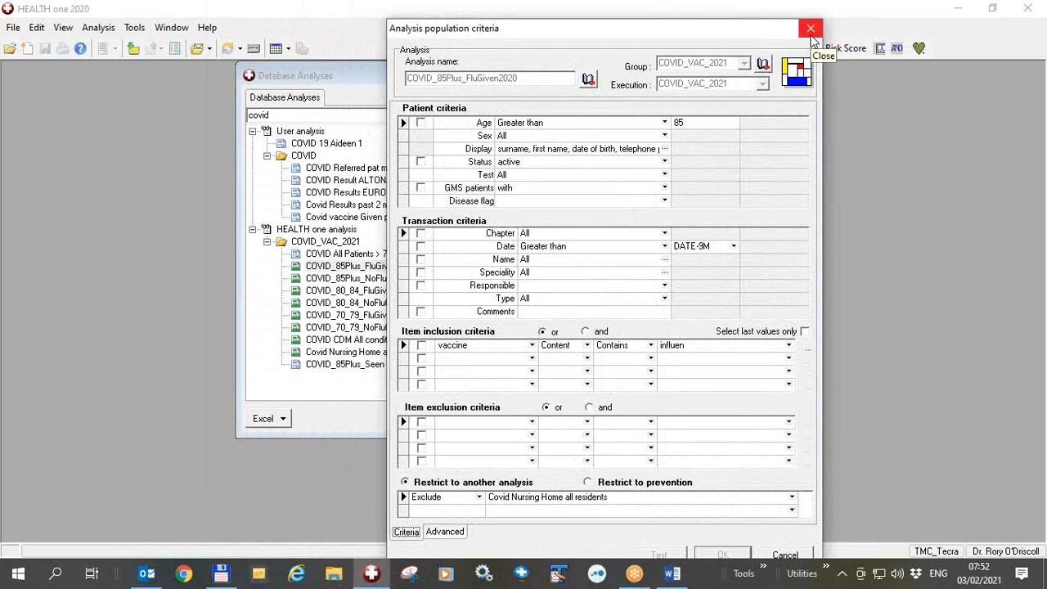
pyautogui.click(809, 28)
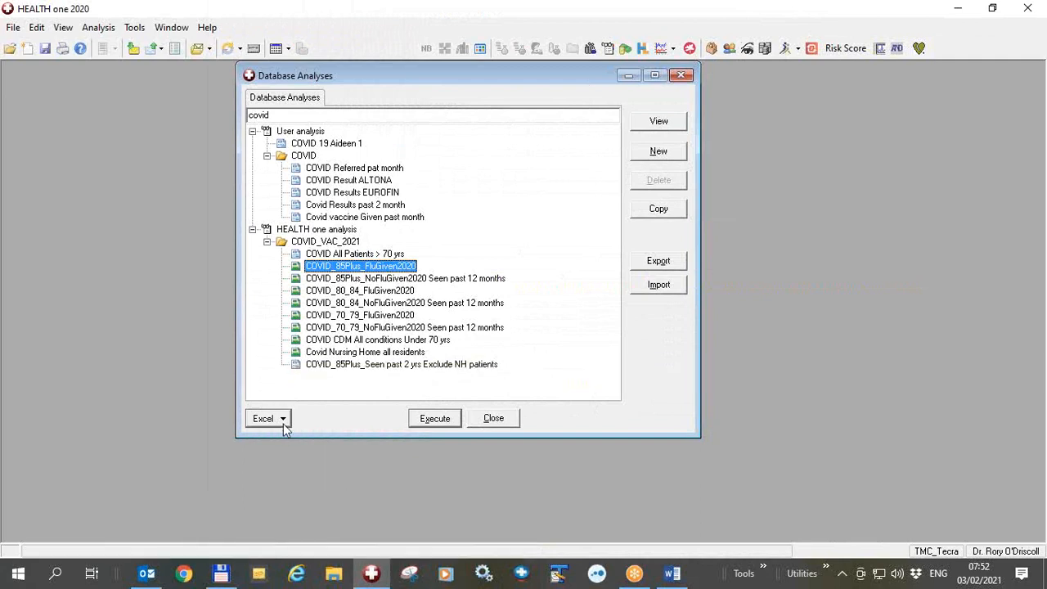
# Export the COVID_VAC_2021 group to Excel, appending _0 to the export file name
pyautogui.click(281, 419)
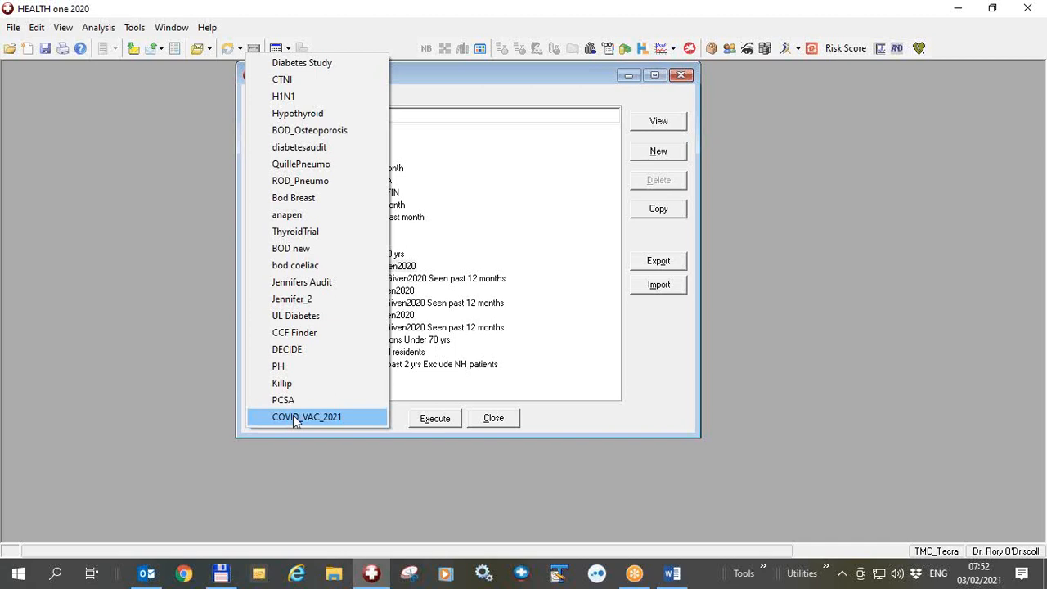
pyautogui.click(308, 417)
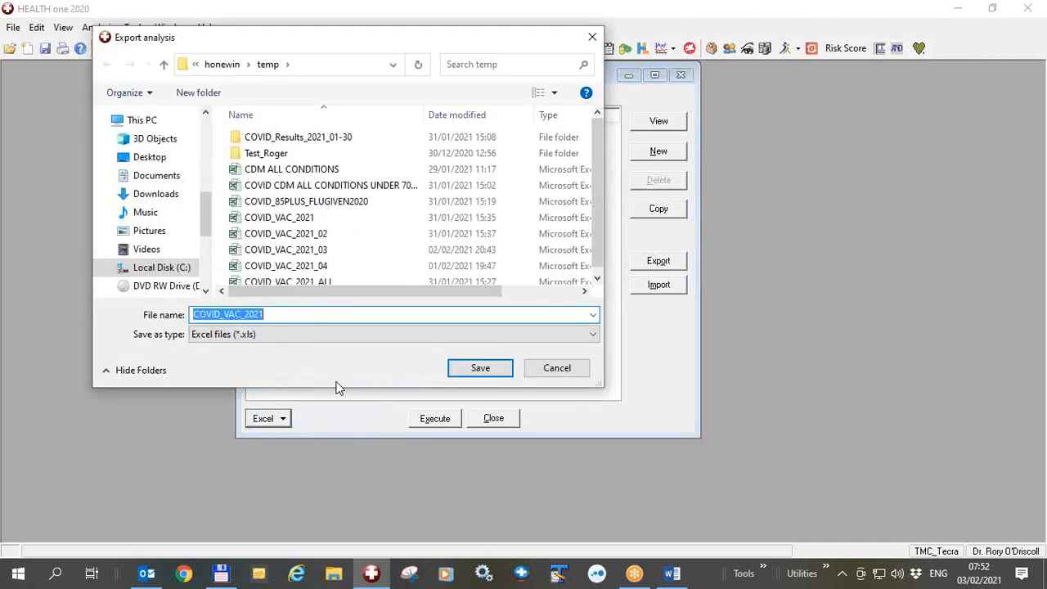
pyautogui.click(309, 314)
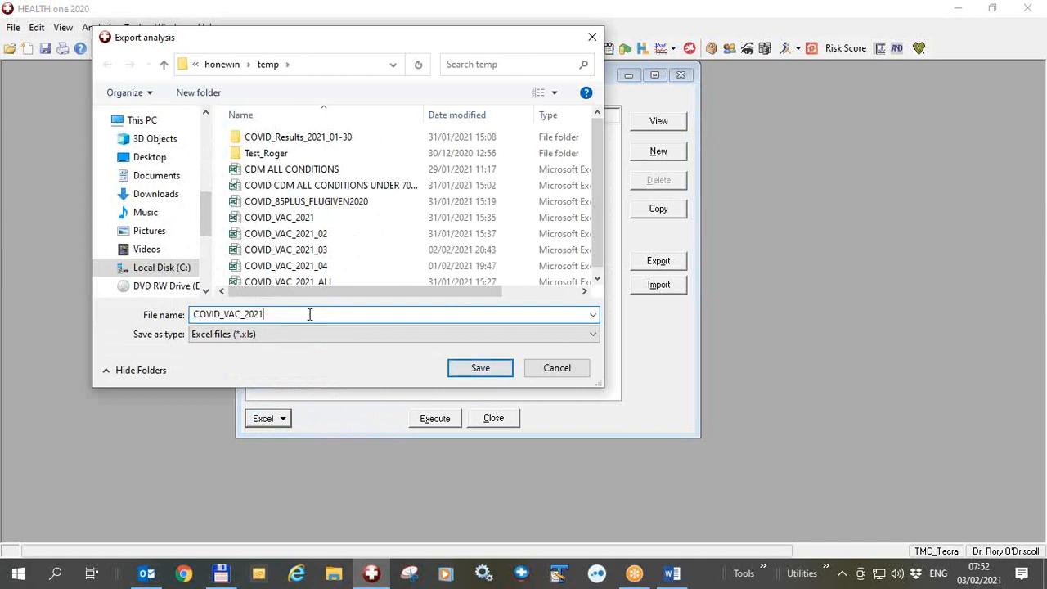
pyautogui.write('_0')
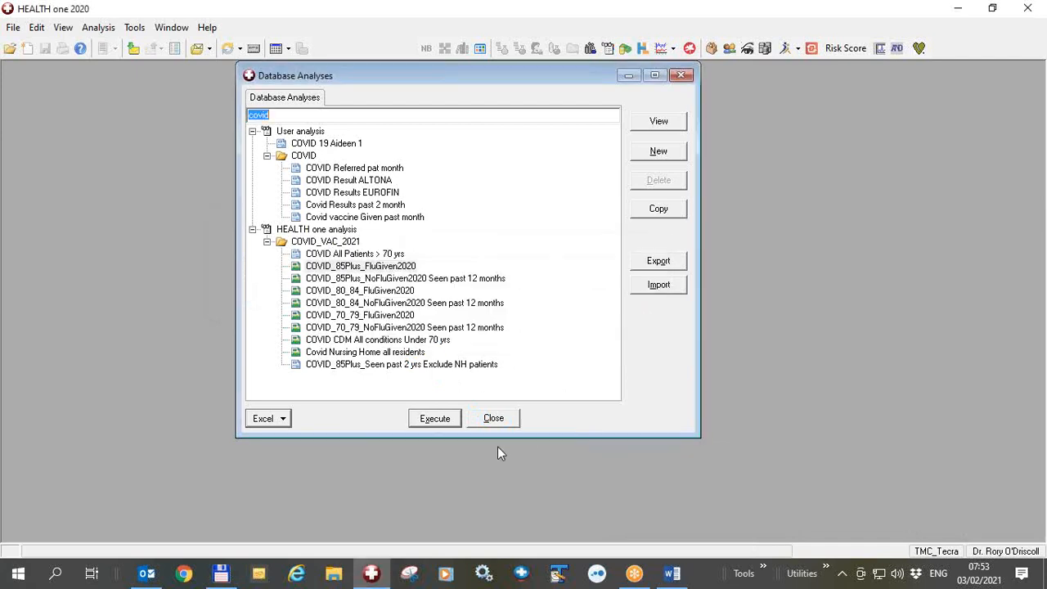
# Review the Summary sheet's 100, 7 and 8.9 percentages for the all-patients and 85-plus rows
pyautogui.click(435, 419)
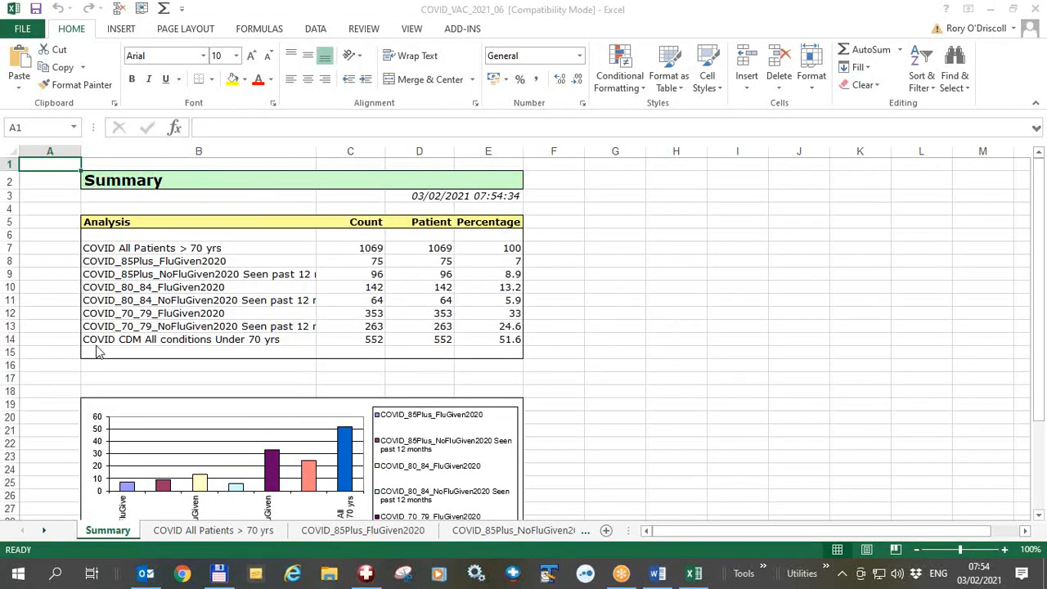
pyautogui.moveTo(638, 327)
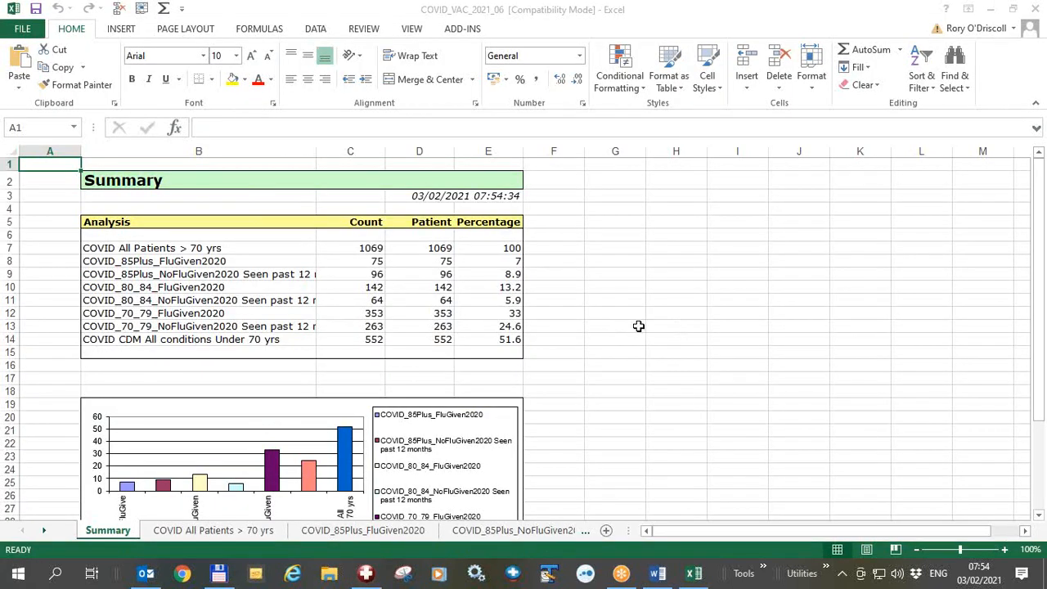
pyautogui.moveTo(647, 327)
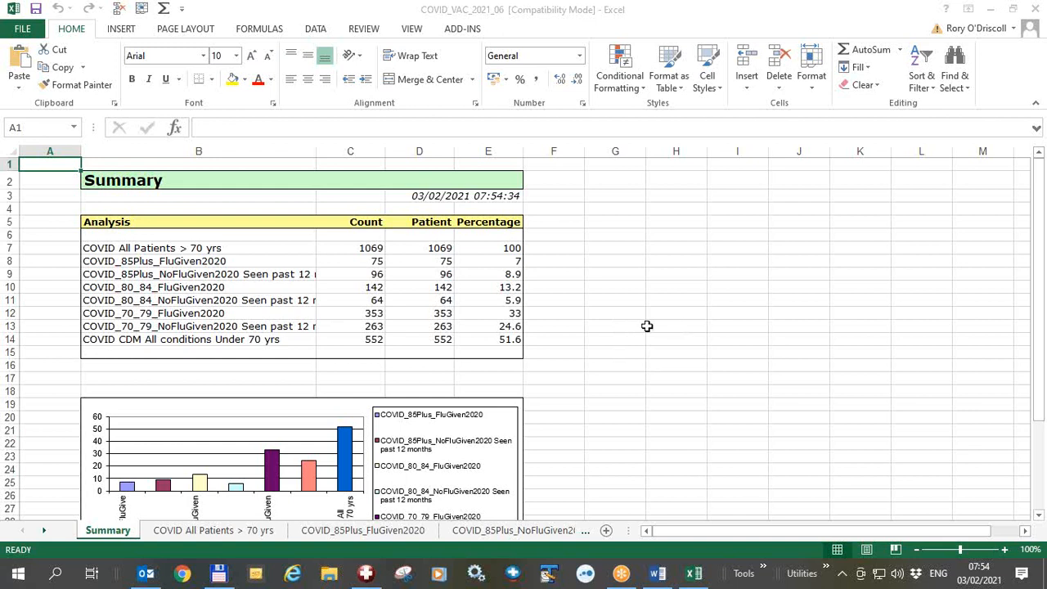
pyautogui.click(675, 326)
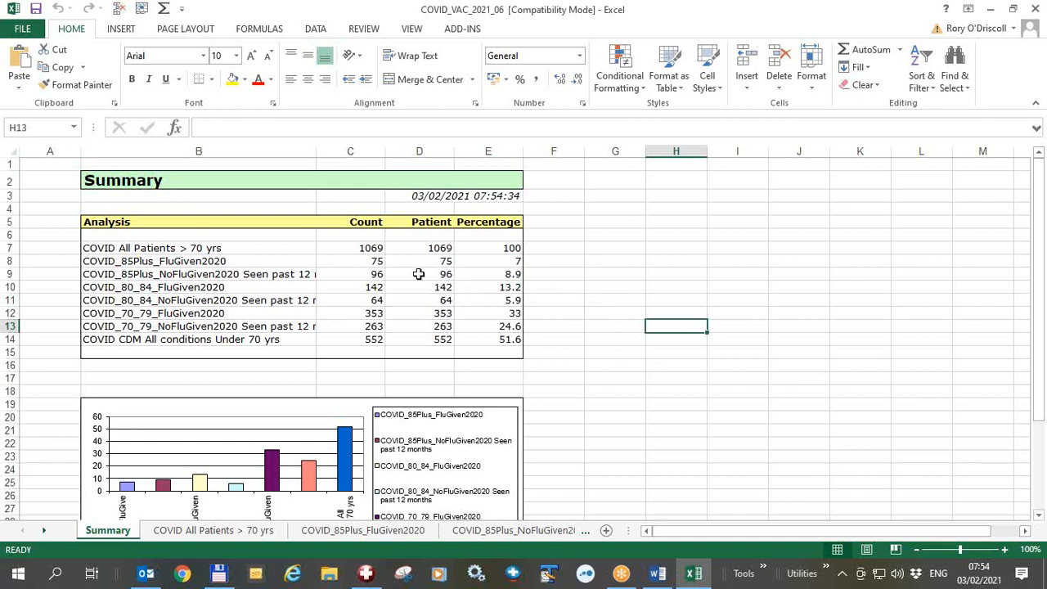
pyautogui.moveTo(142, 222)
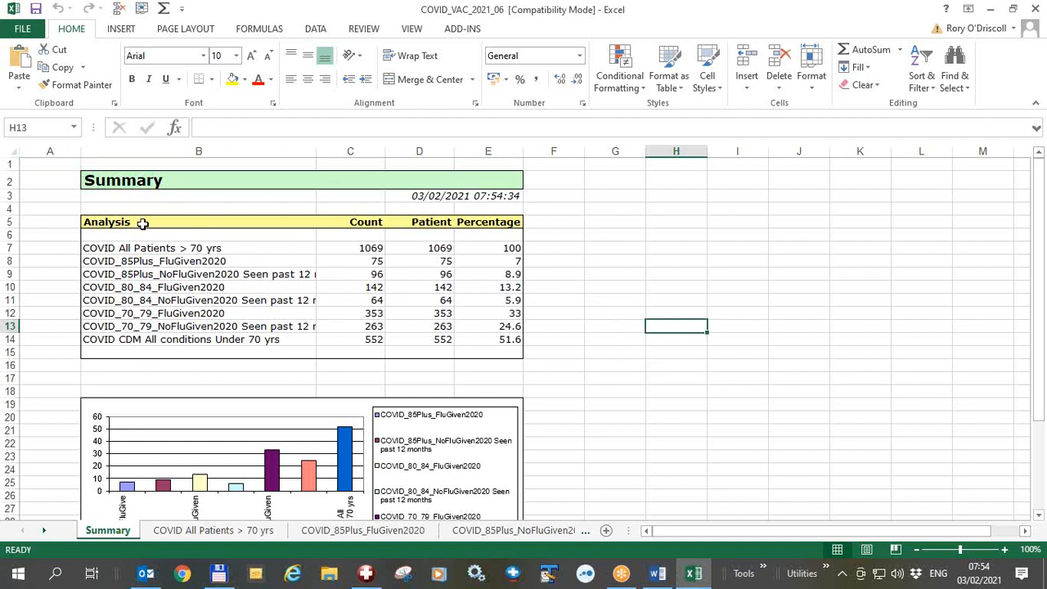
pyautogui.moveTo(244, 251)
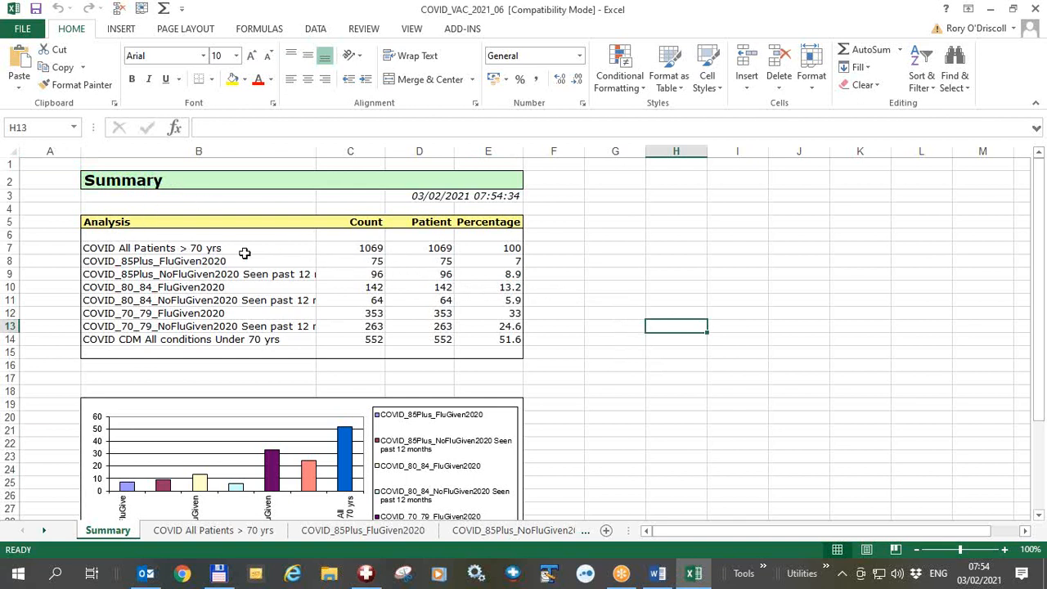
pyautogui.click(487, 249)
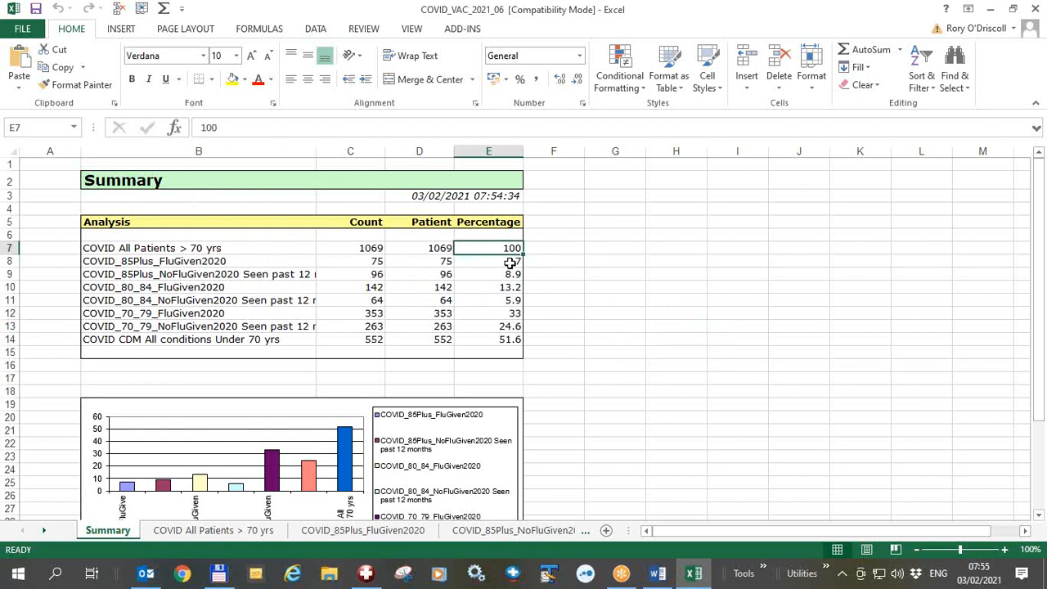
pyautogui.click(488, 261)
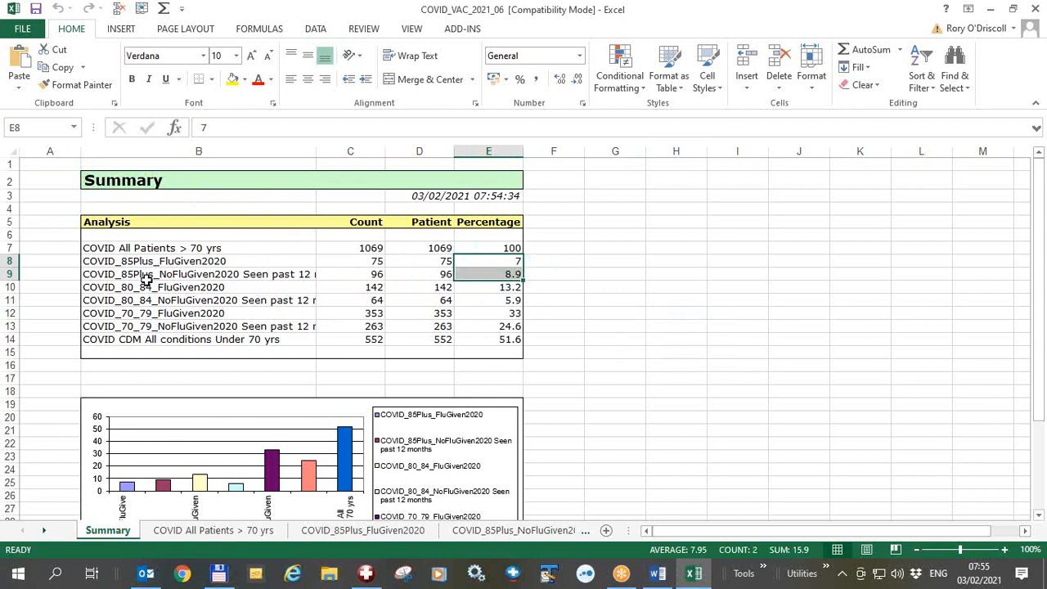
pyautogui.moveTo(324, 296)
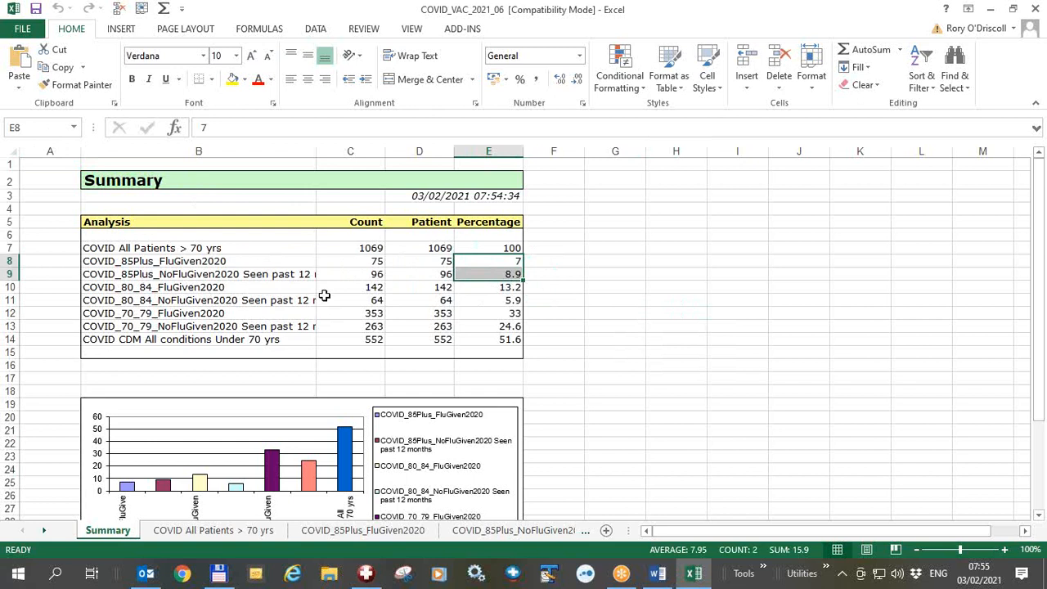
# Review the 80–84 count 64 and percentages 13.2 and 5.9, then select the under-70 percentage
pyautogui.click(350, 299)
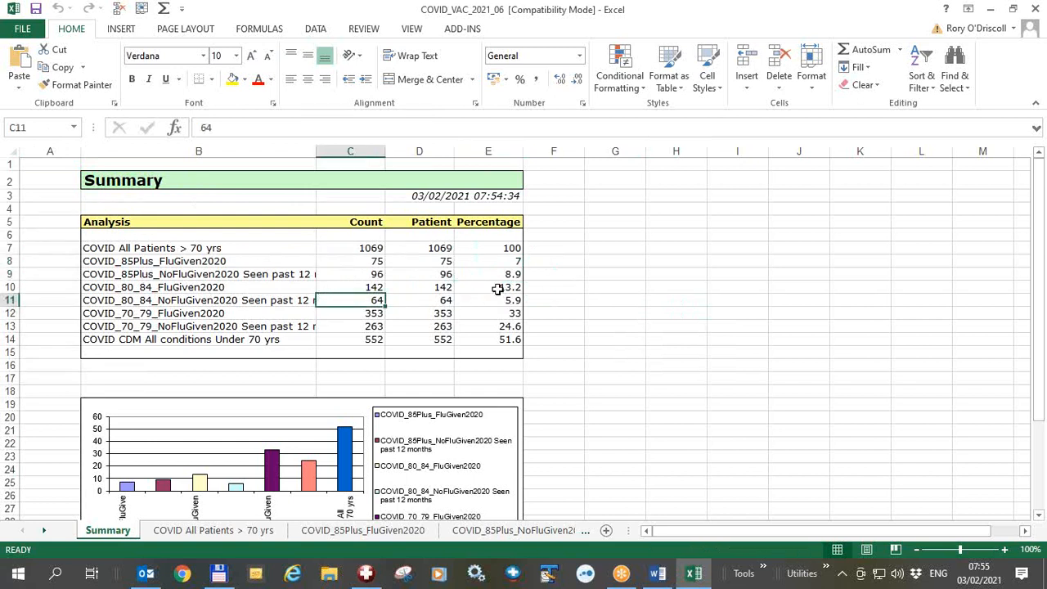
pyautogui.moveTo(488, 288); pyautogui.dragTo(488, 301)
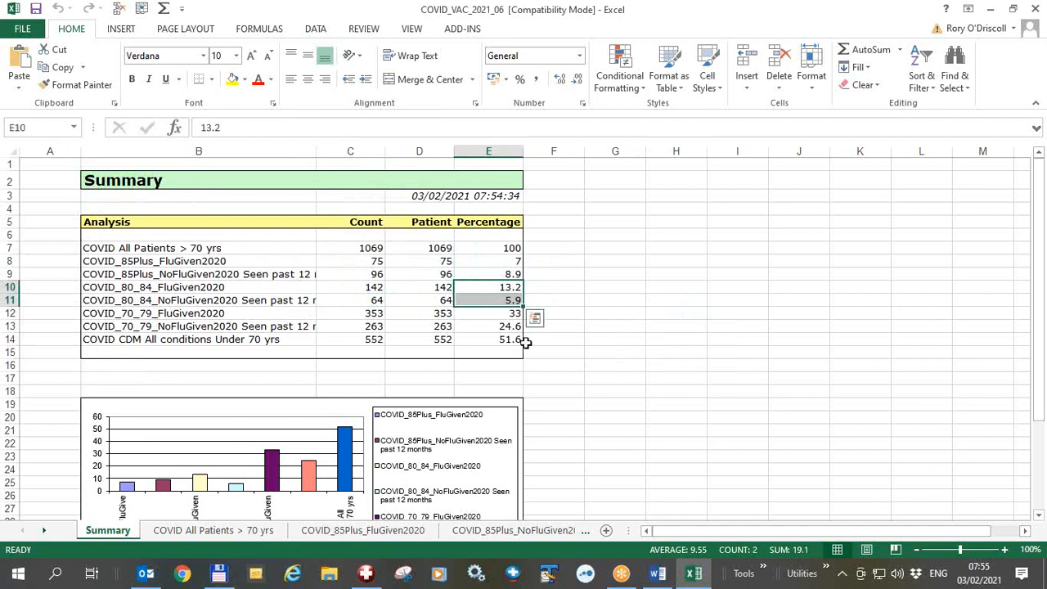
pyautogui.click(488, 338)
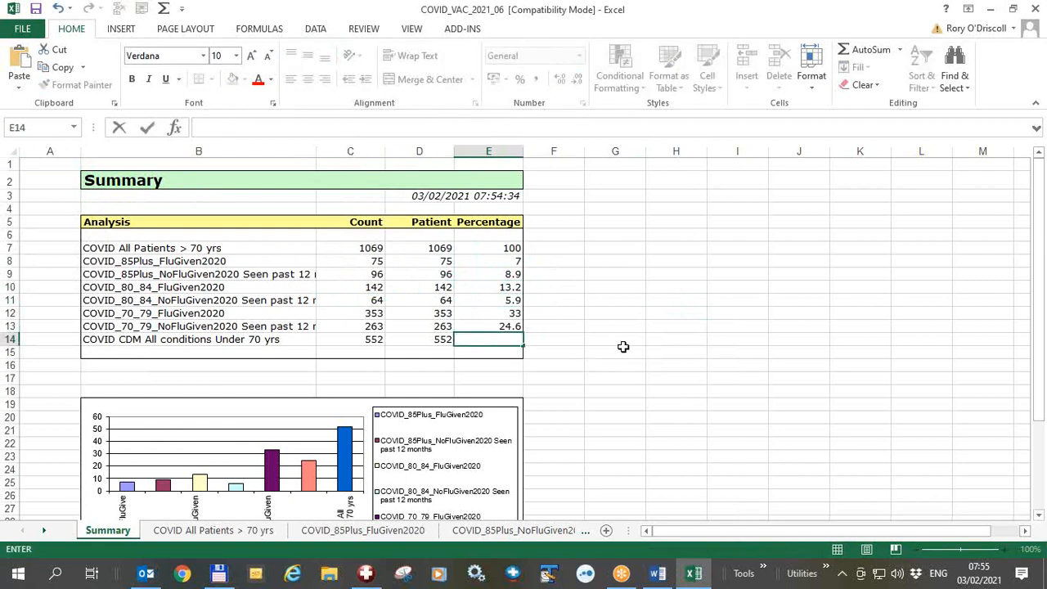
pyautogui.moveTo(340, 353)
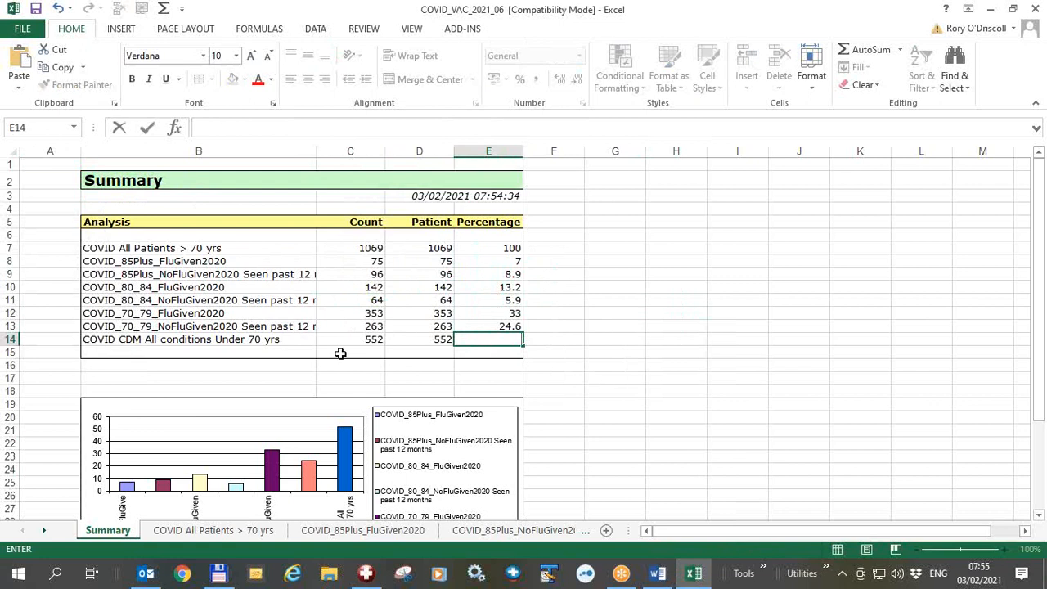
pyautogui.moveTo(585, 291)
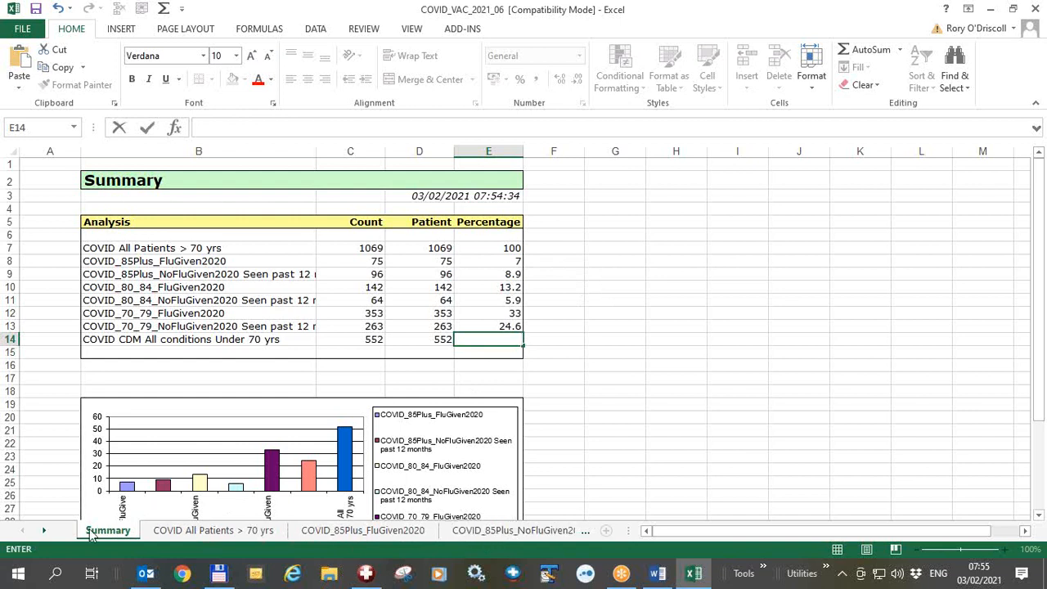
# Scroll the sheet tabs to reveal later analysis sheets such as COVID_80_84_FluGiven2020
pyautogui.click(44, 530)
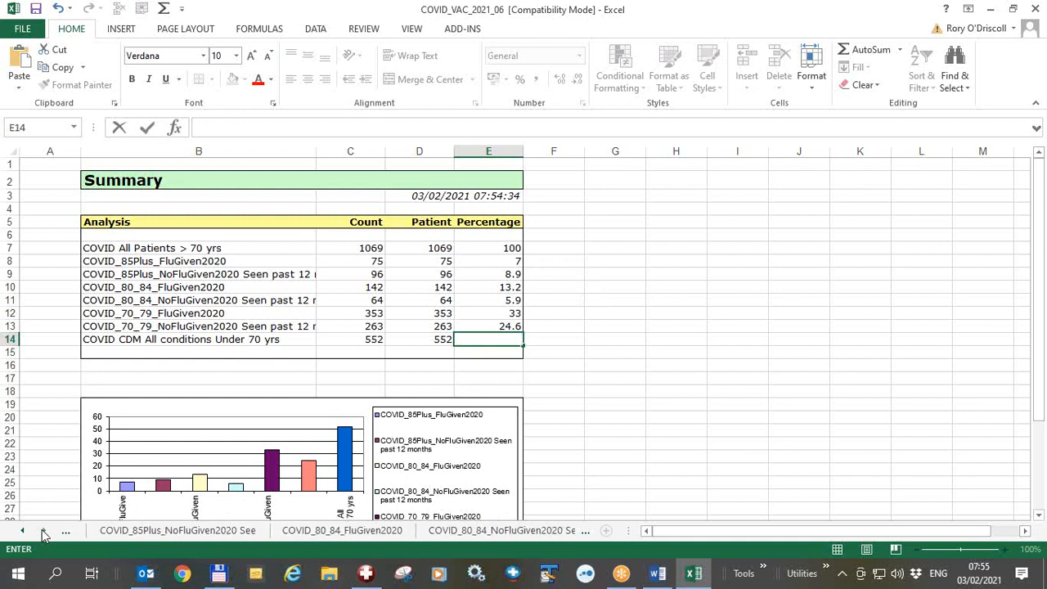
pyautogui.click(332, 529)
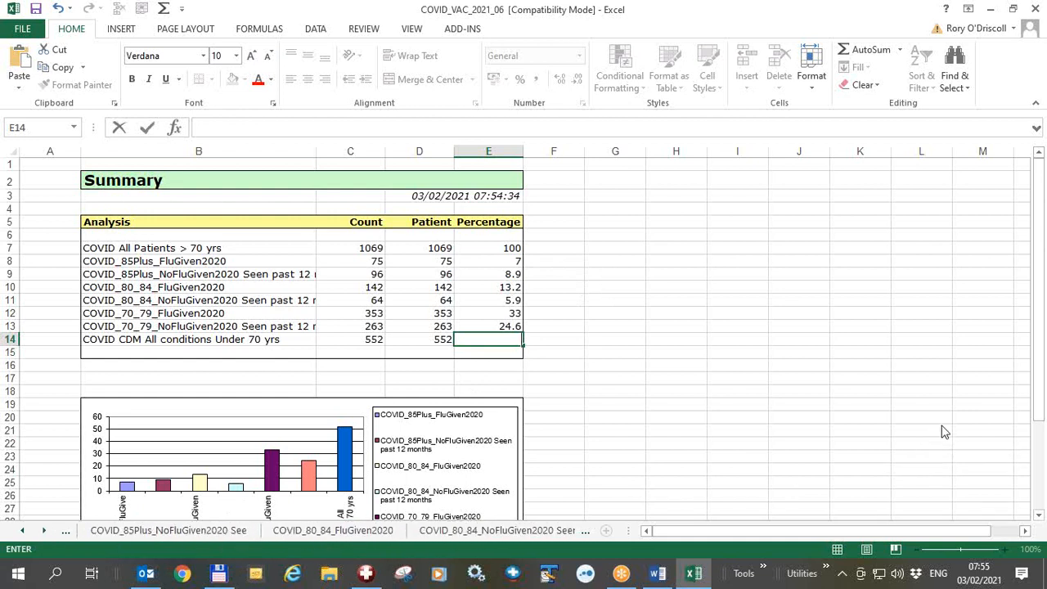
pyautogui.moveTo(956, 415)
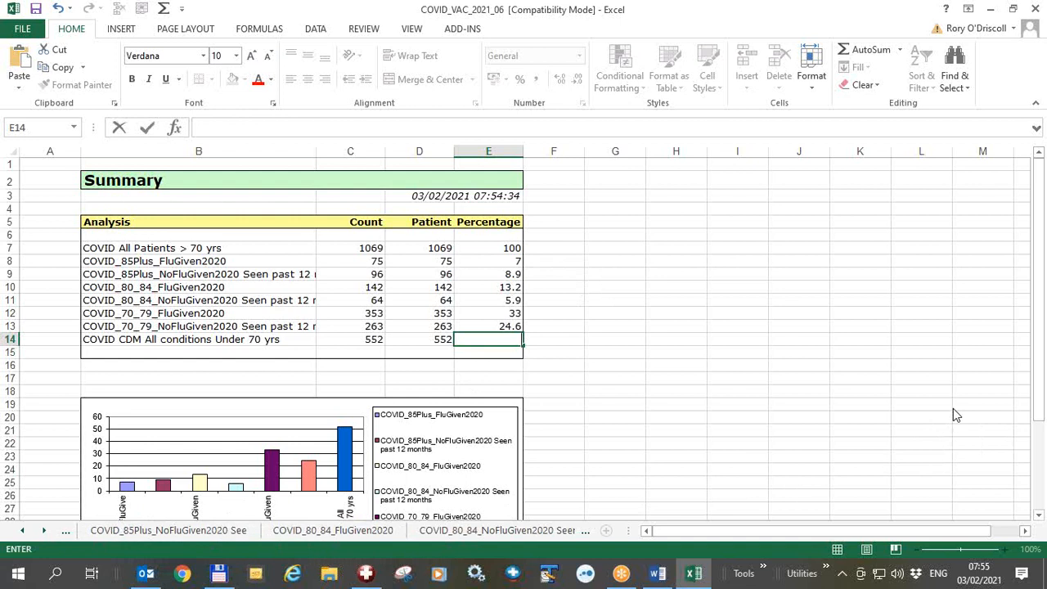
pyautogui.moveTo(91, 352)
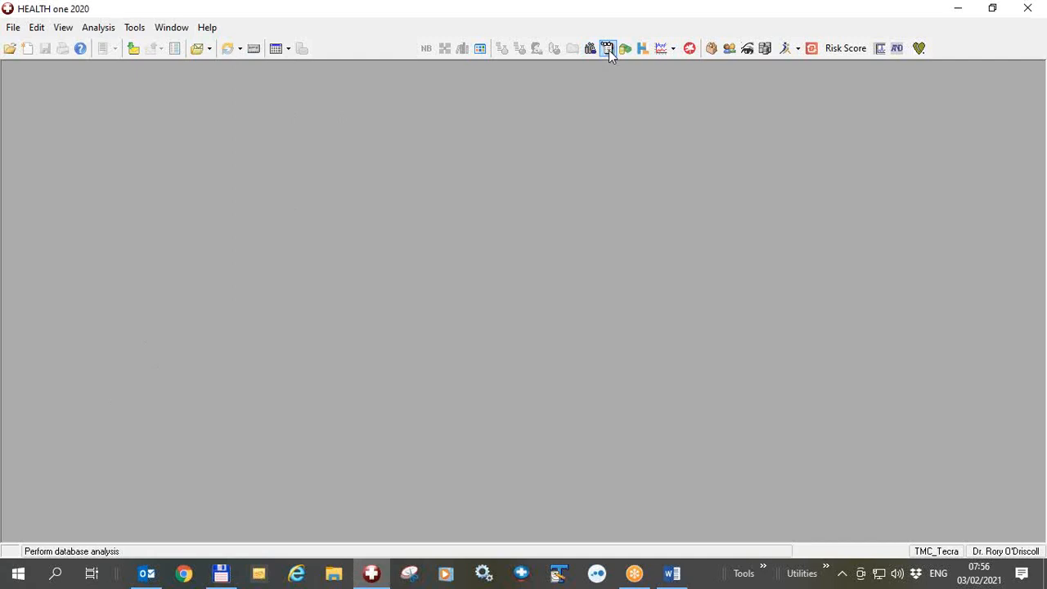
pyautogui.moveTo(608, 49)
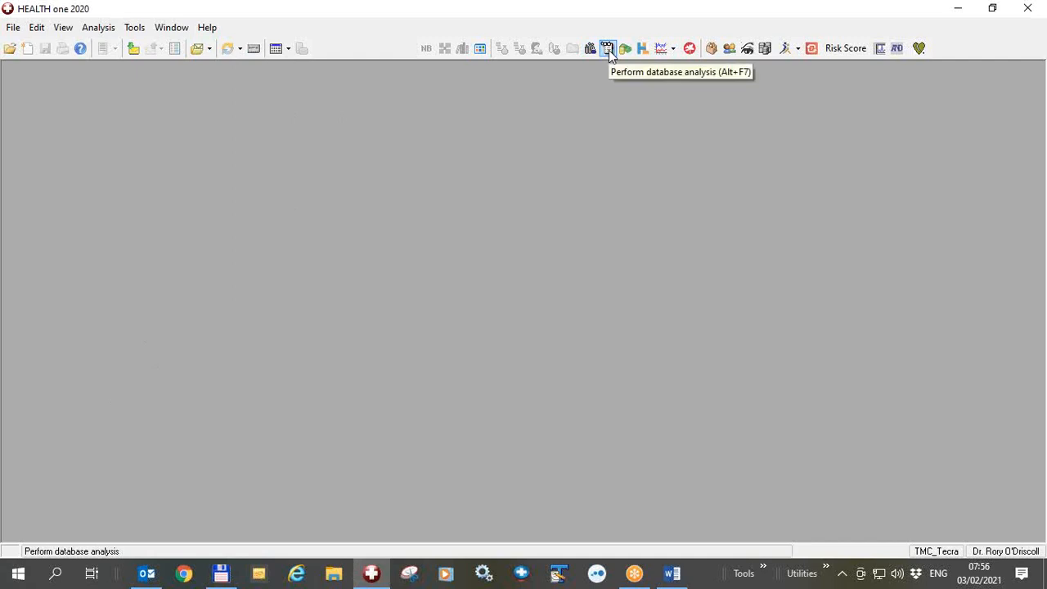
# Filter Database Analyses by 'cov' and view the criteria of COVID_85Plus_FluGiven2020
pyautogui.click(608, 47)
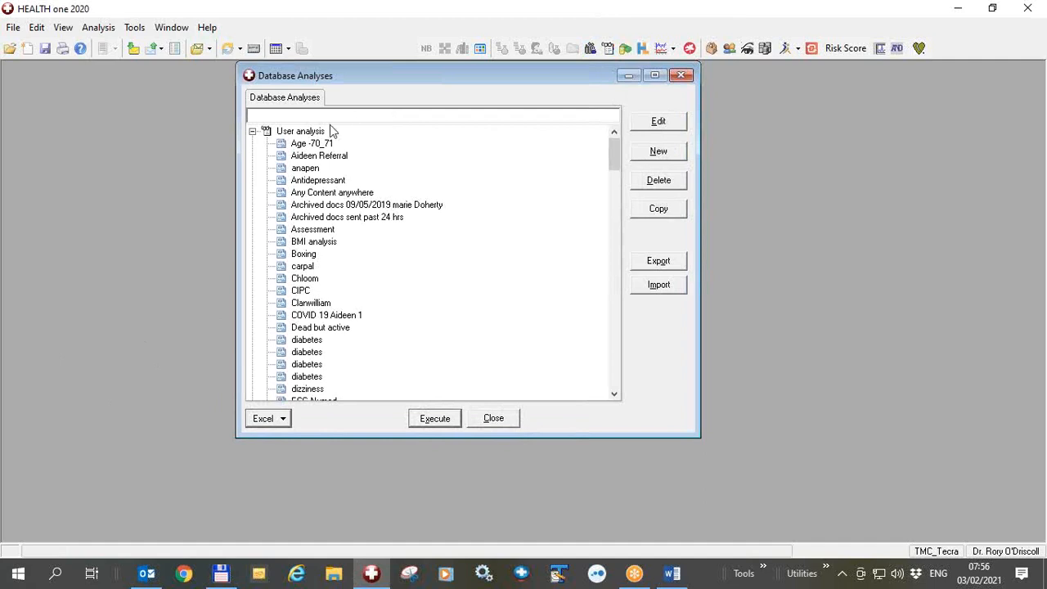
pyautogui.write('covid')
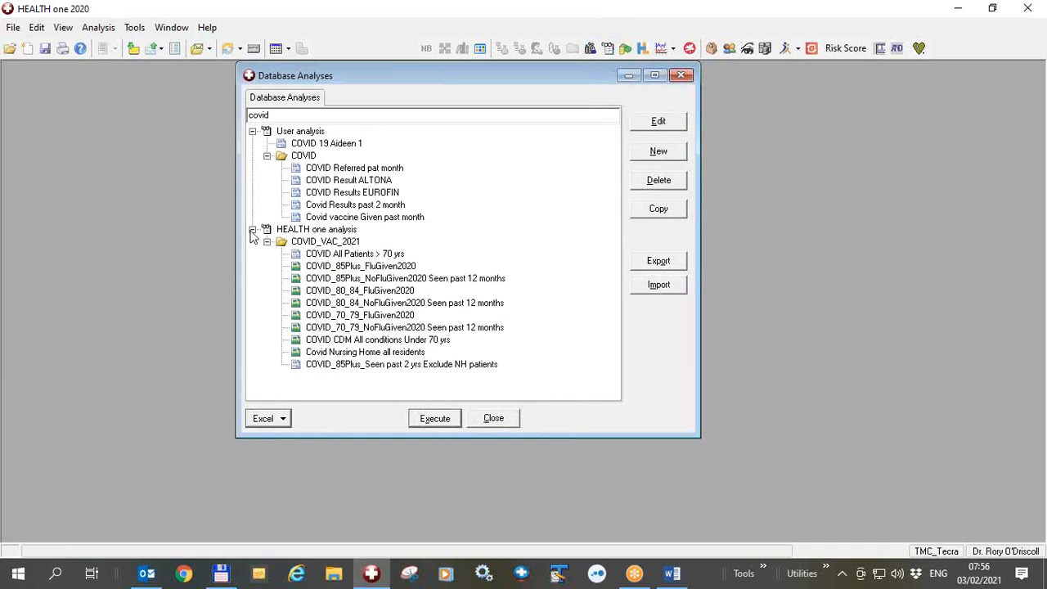
pyautogui.click(353, 254)
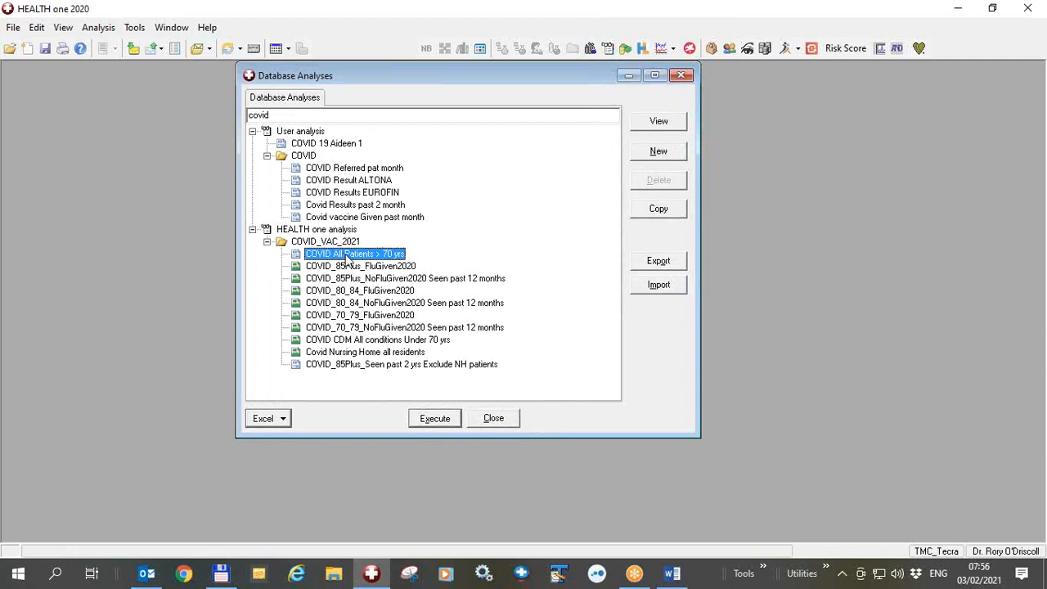
pyautogui.moveTo(662, 151)
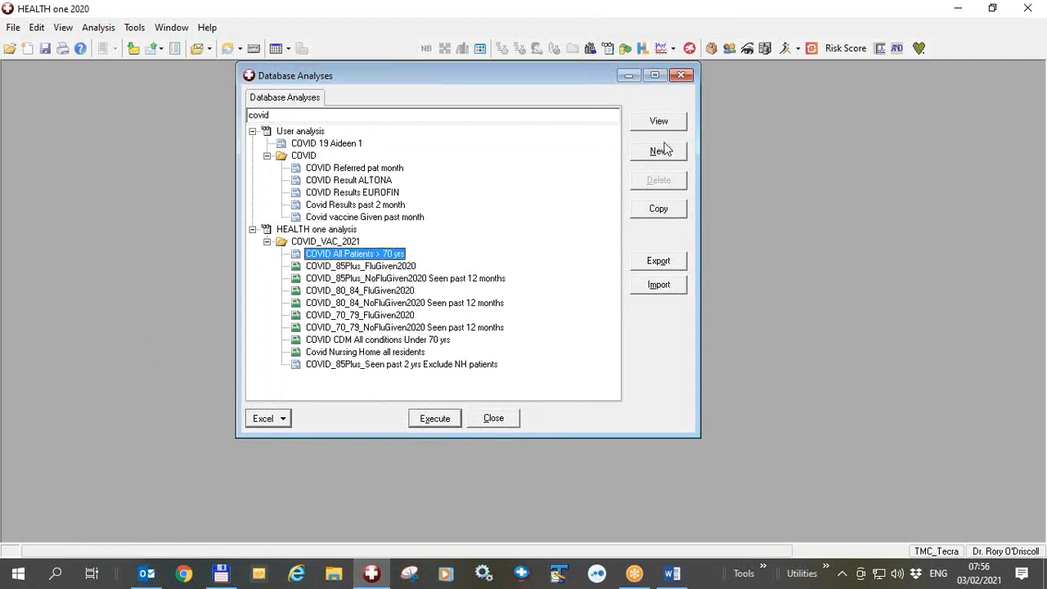
pyautogui.moveTo(645, 199)
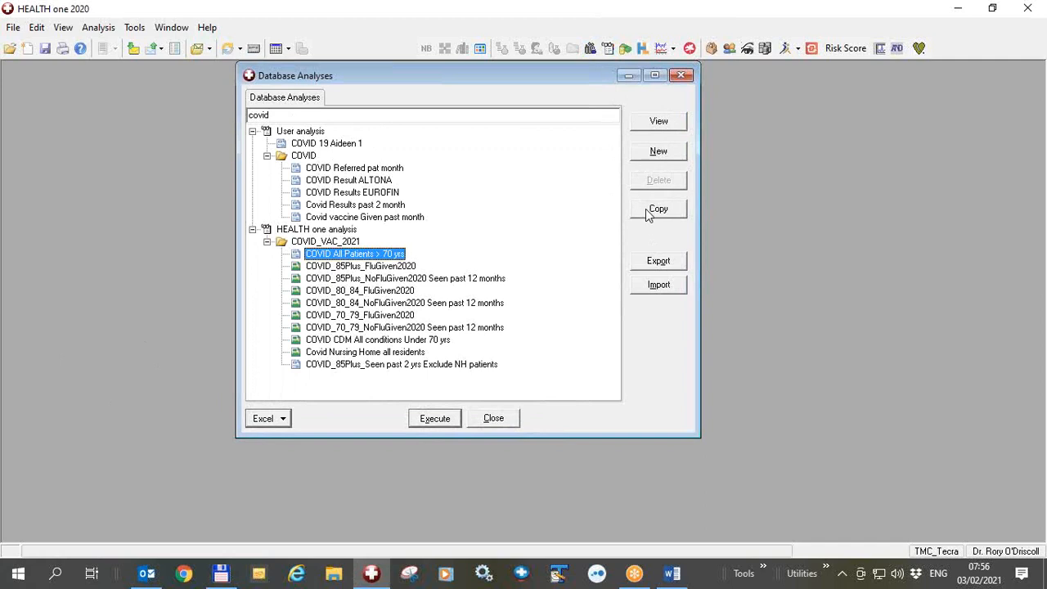
pyautogui.click(360, 265)
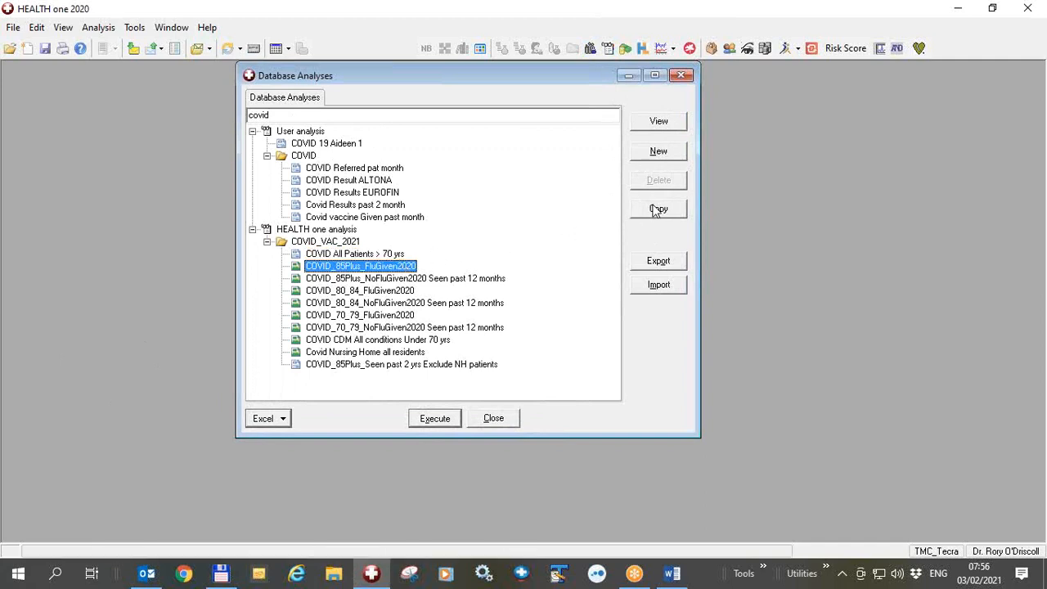
pyautogui.click(657, 121)
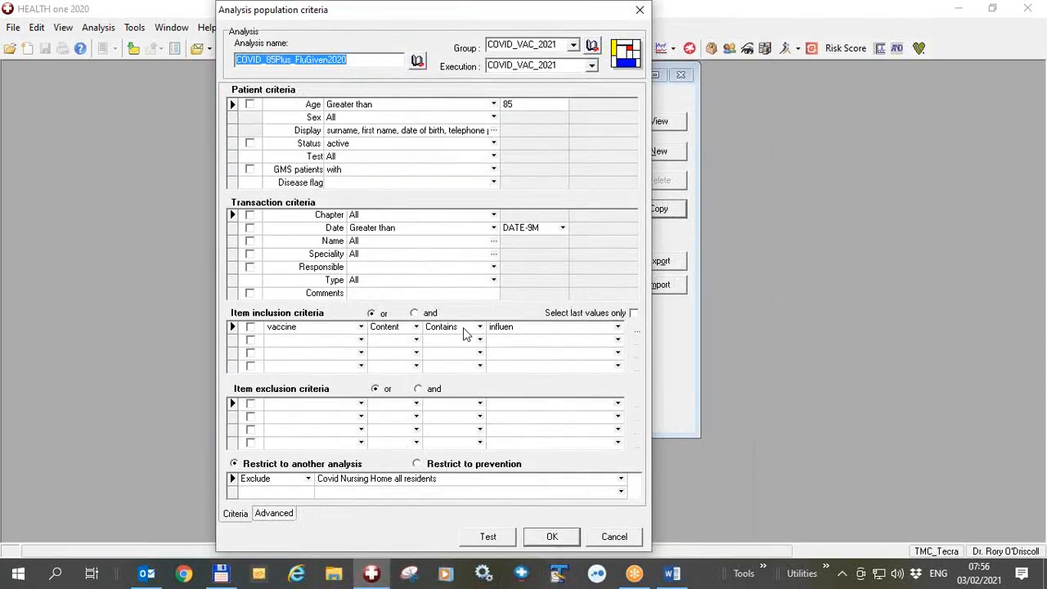
pyautogui.moveTo(613, 546)
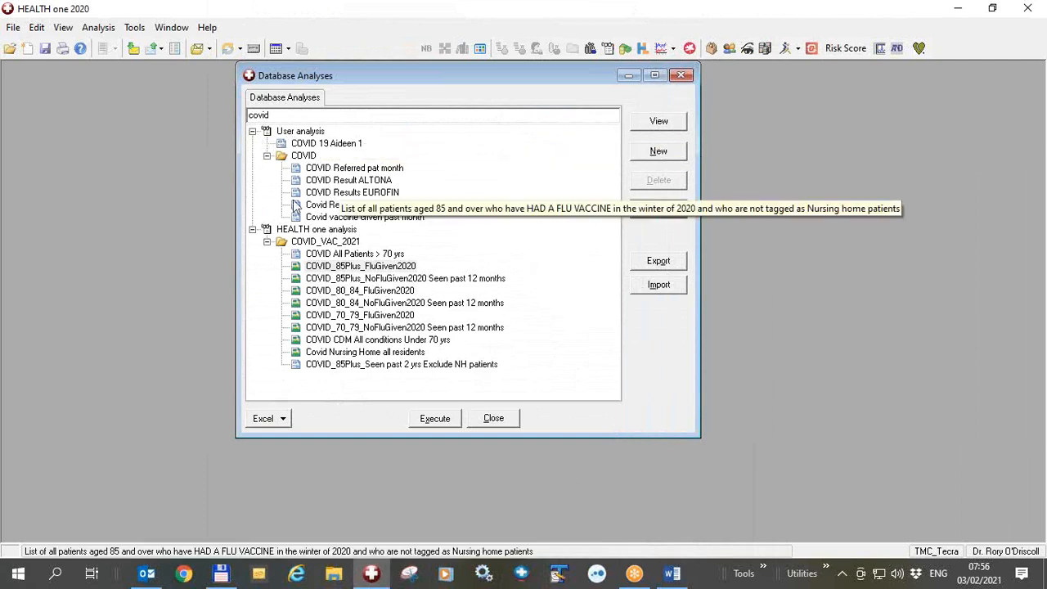
pyautogui.moveTo(350, 342)
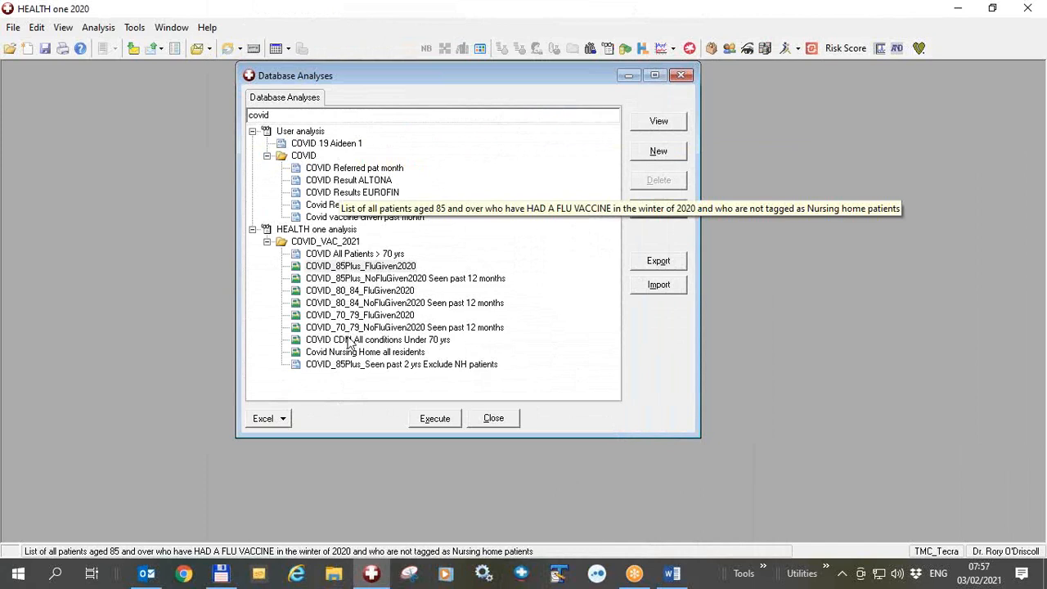